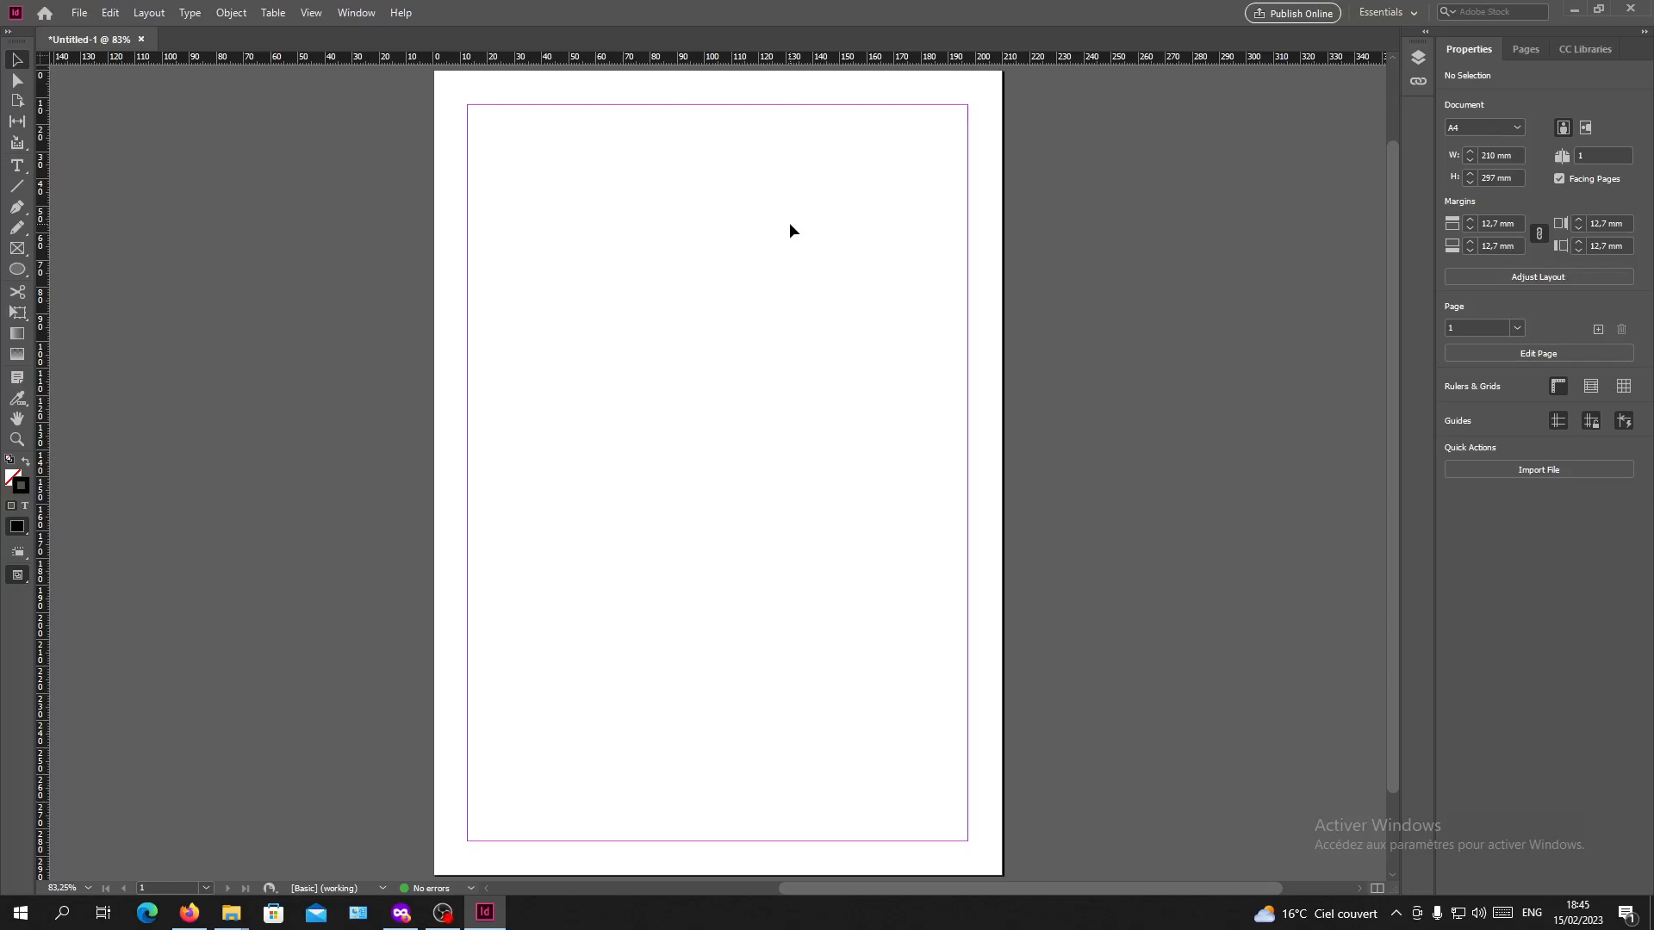
mouse_move(784, 215)
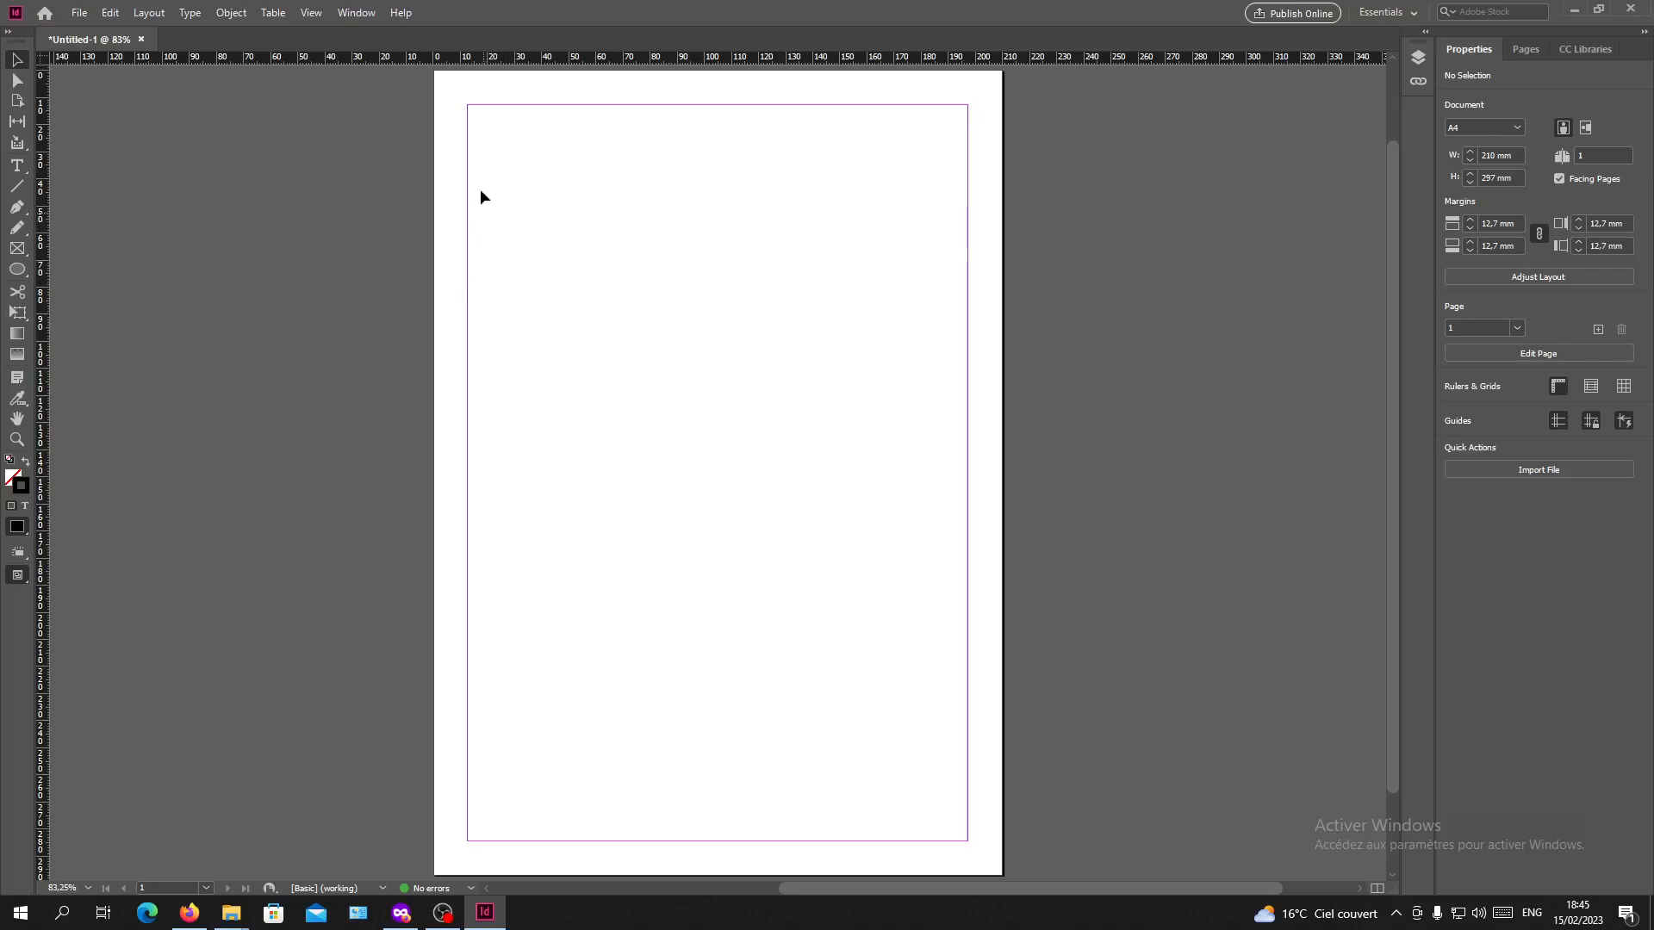
mouse_move(441, 216)
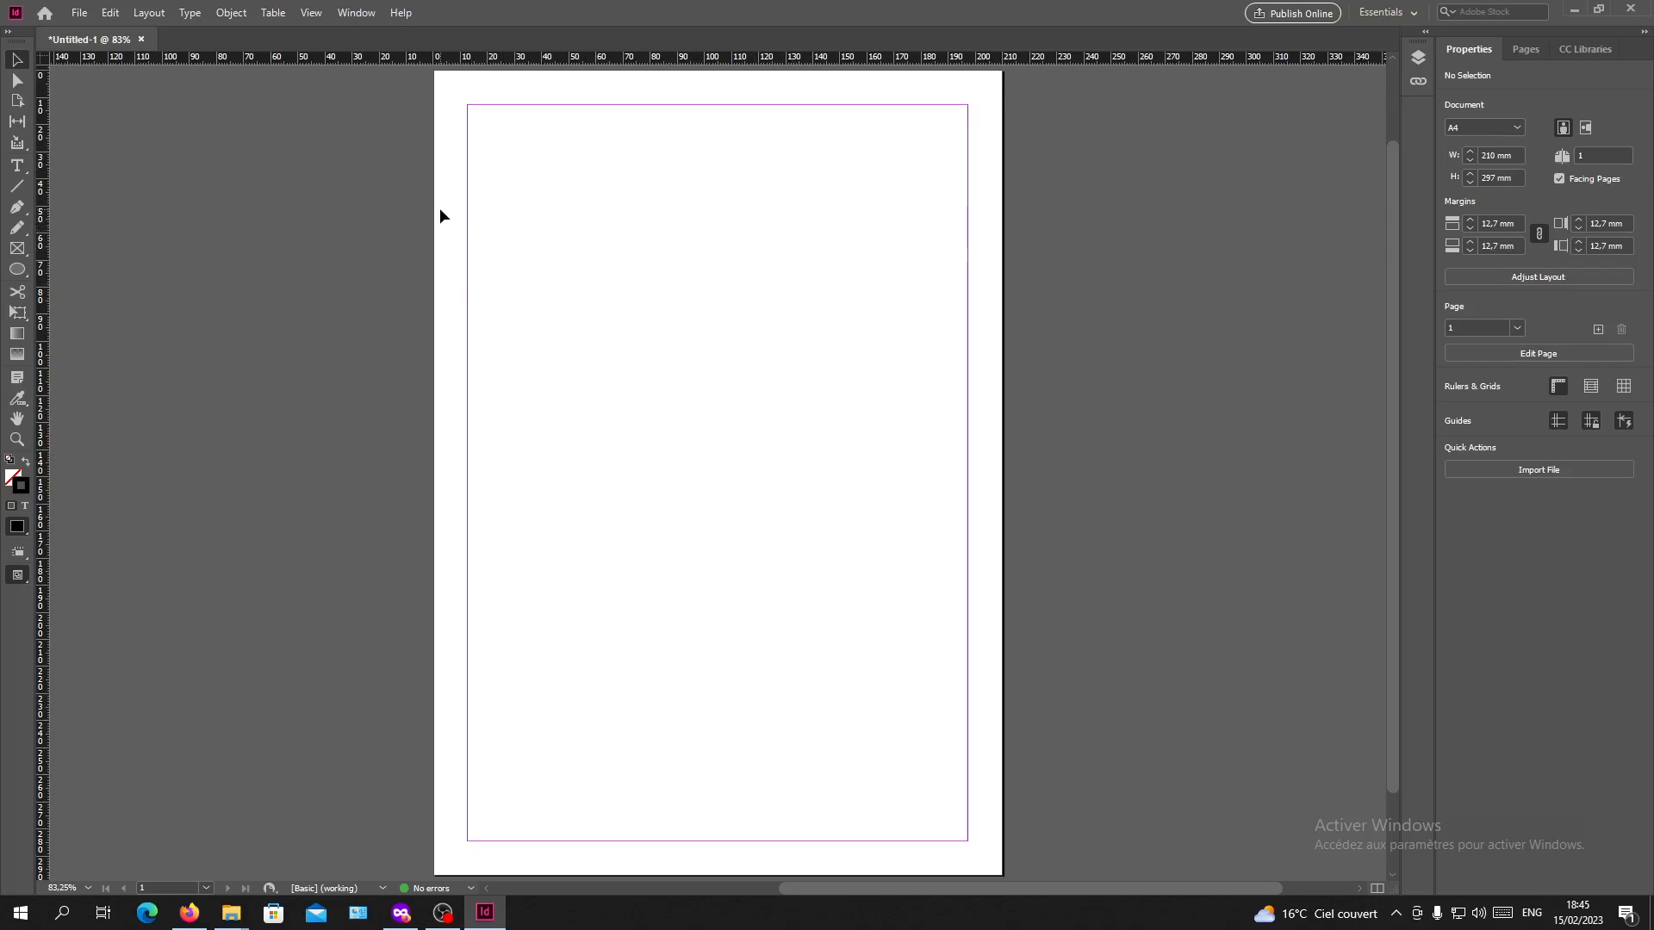
mouse_move(549, 201)
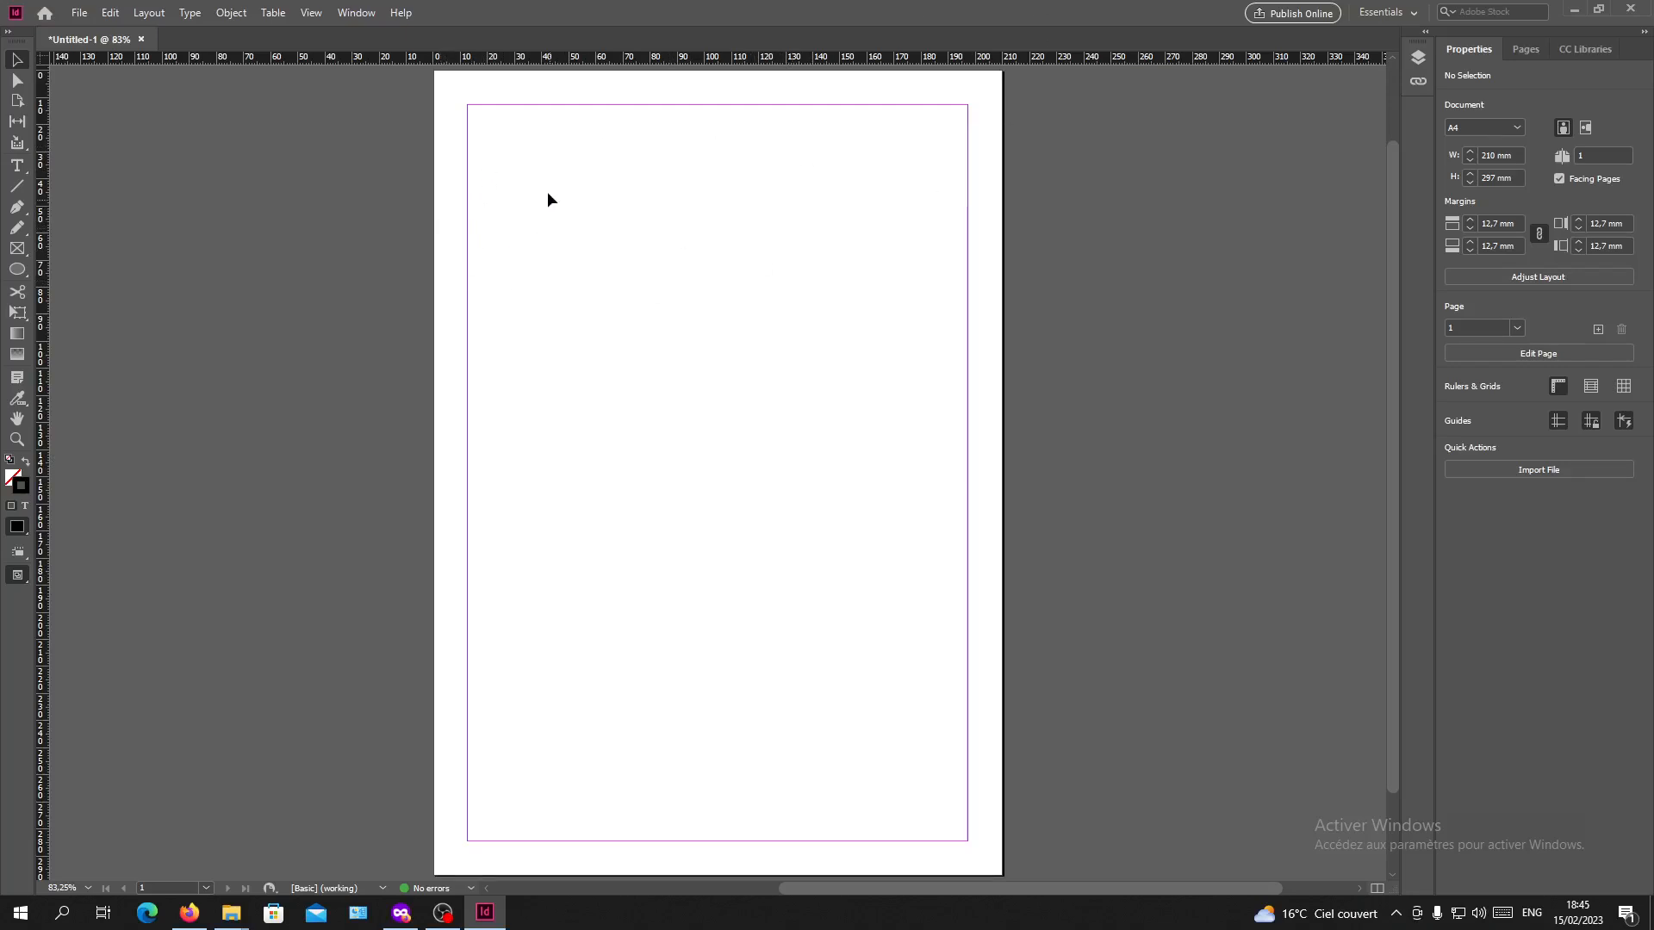
mouse_move(769, 231)
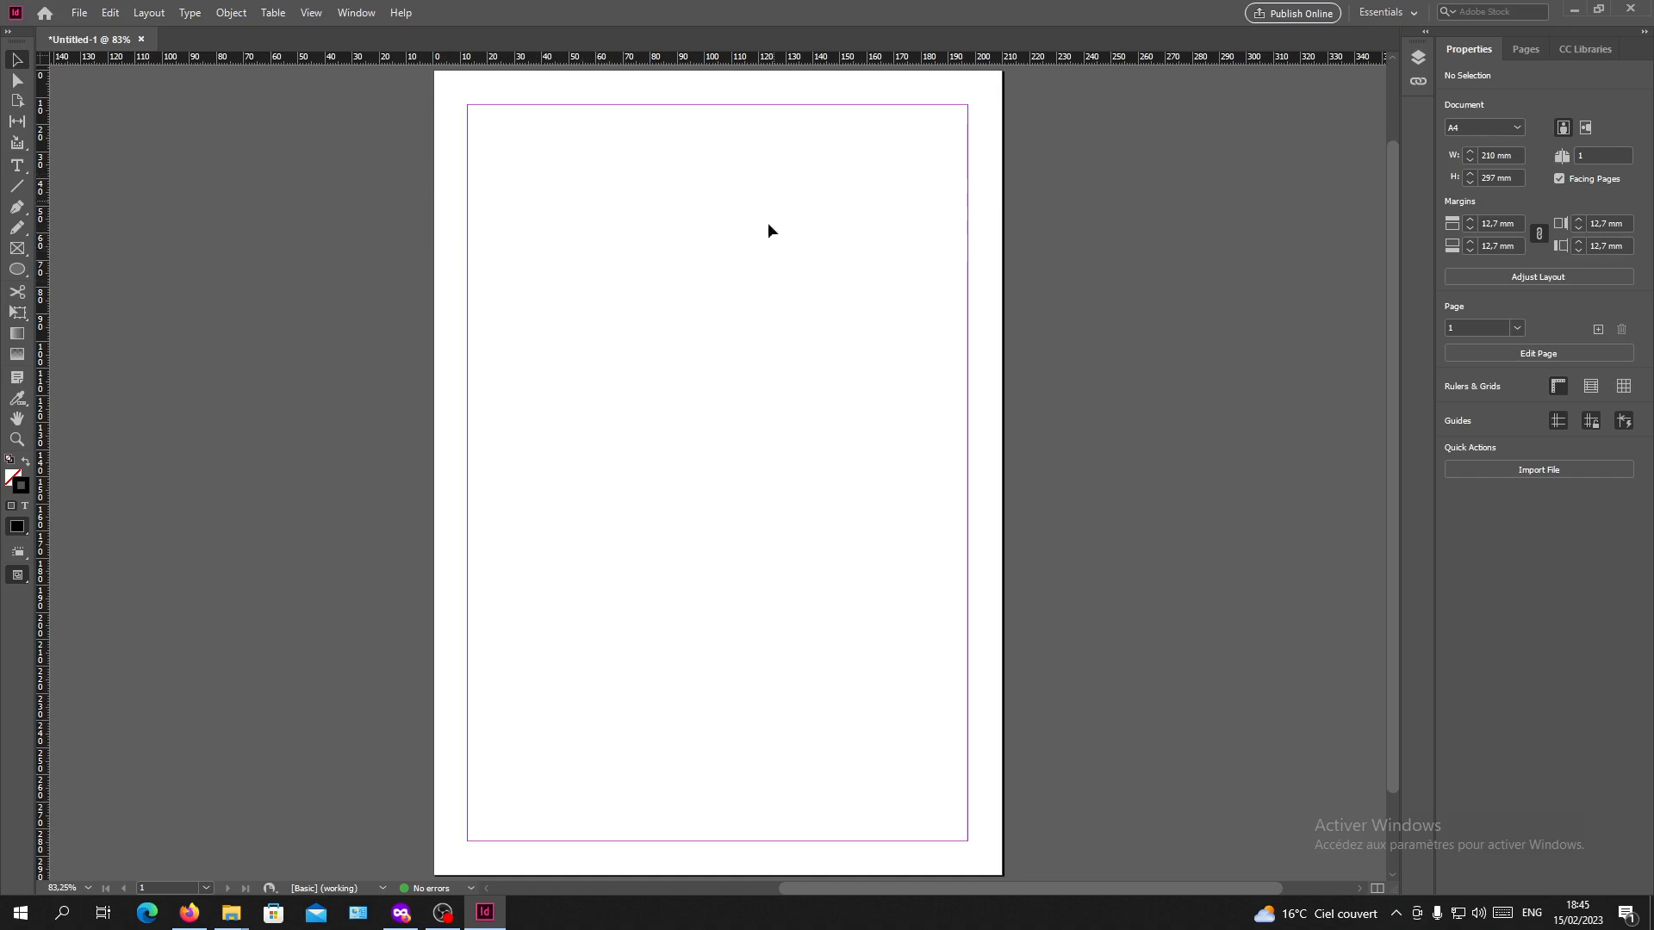
mouse_move(676, 311)
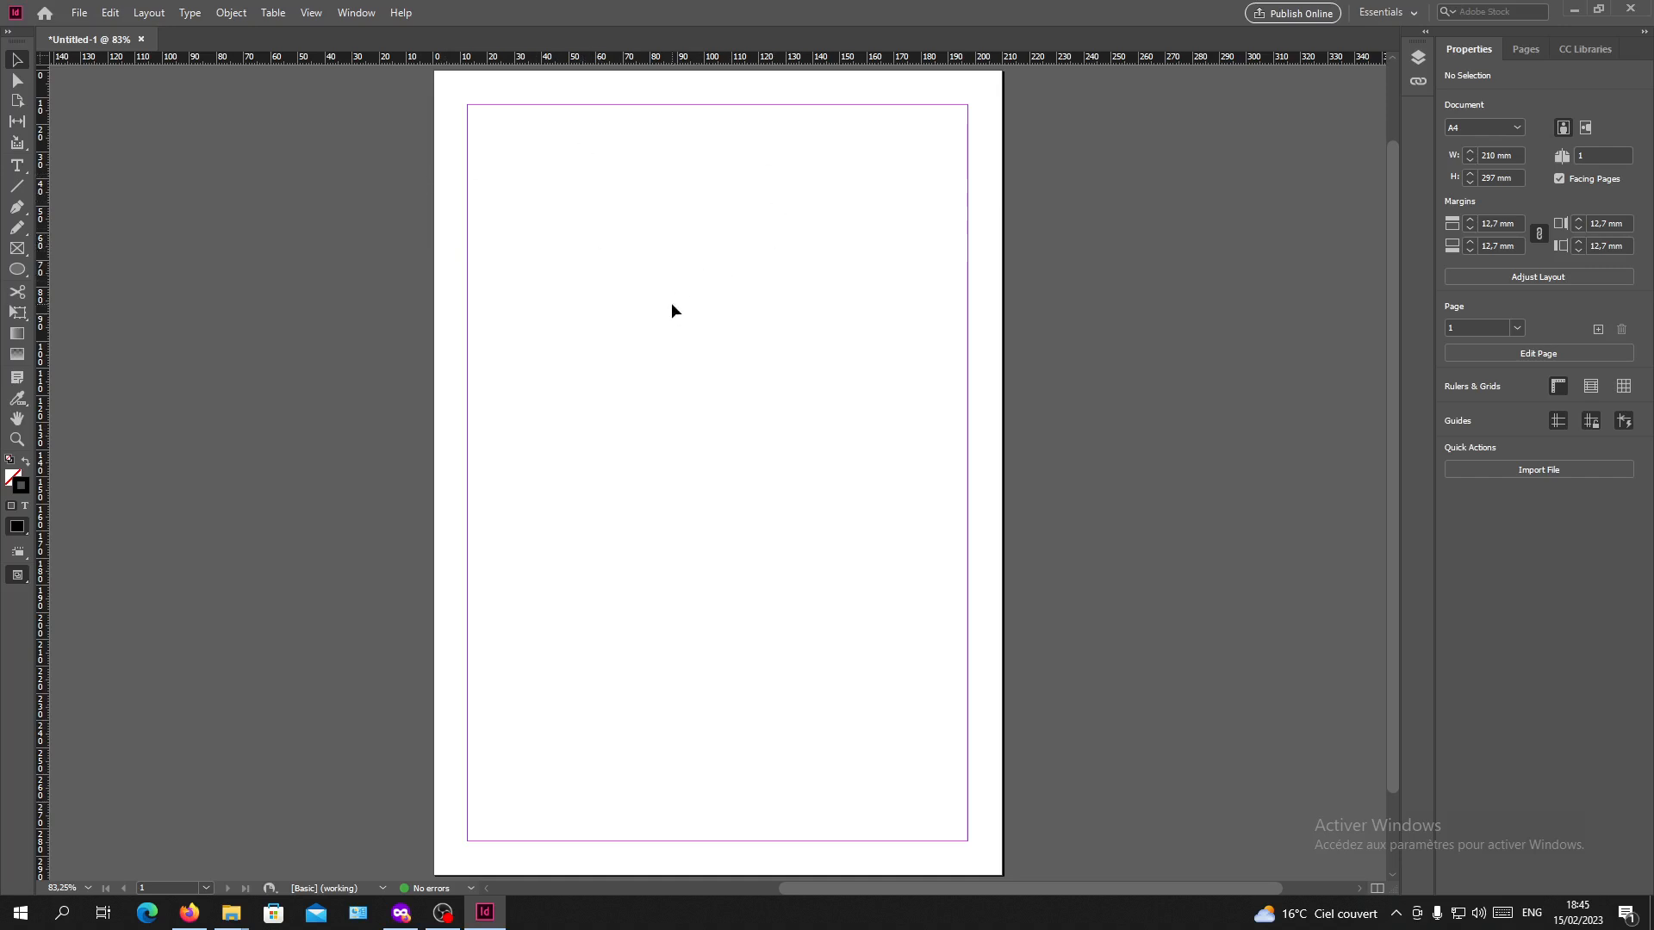
mouse_move(71, 208)
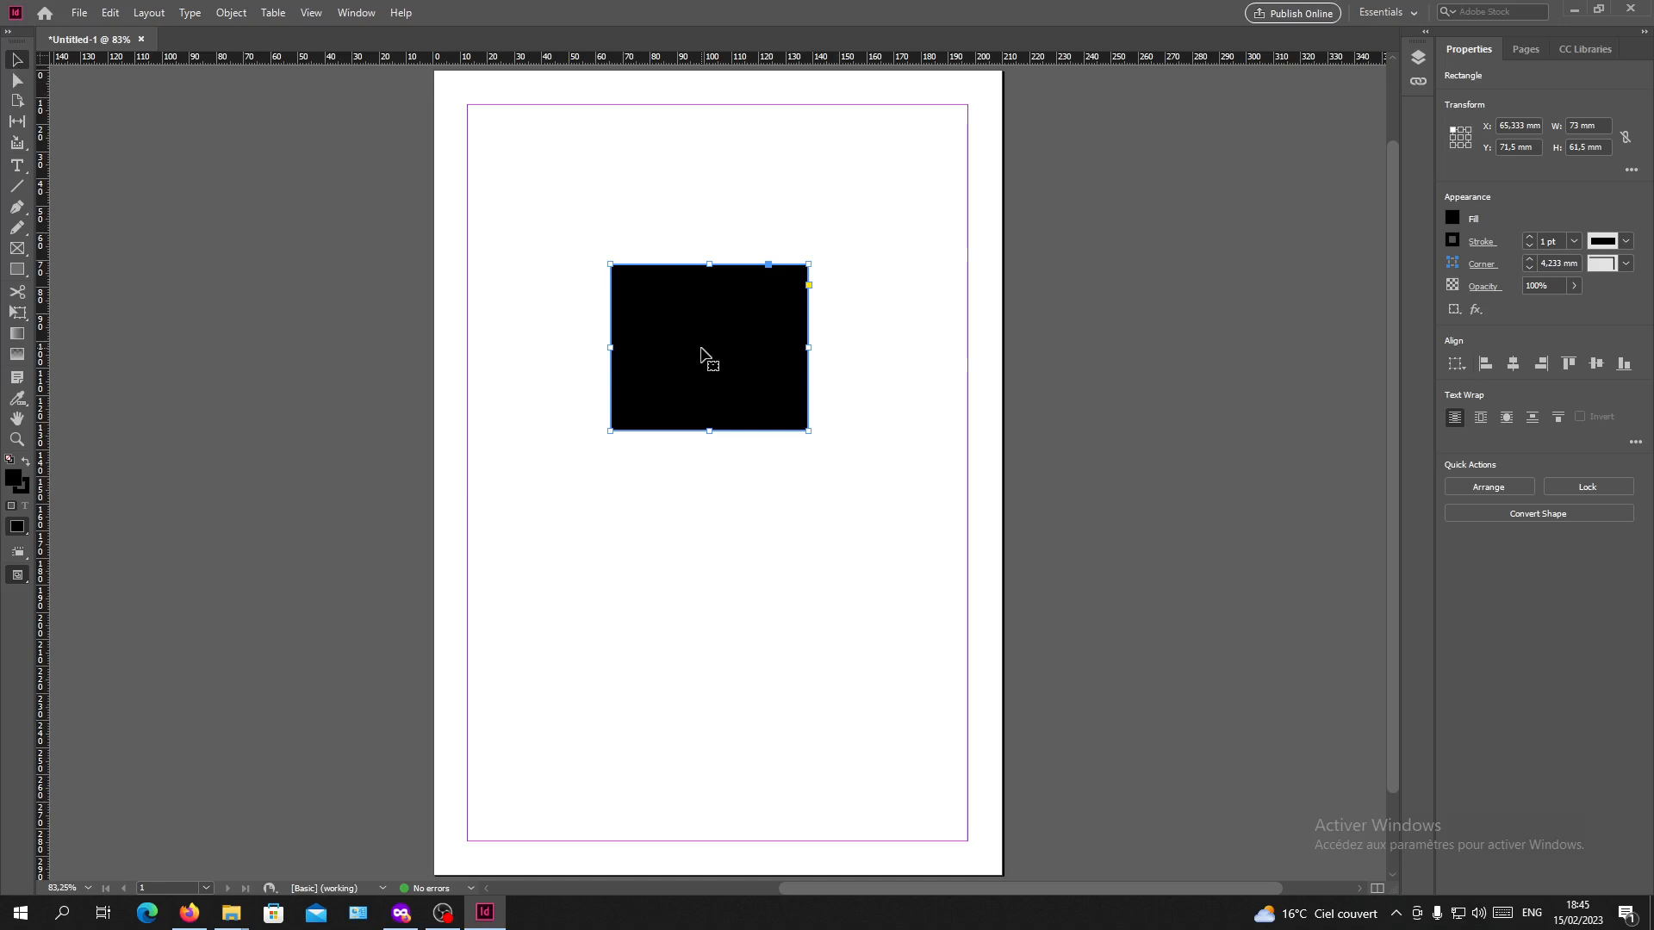
Open the context menu on the black rectangle to reach the Lock command.
right_click(709, 358)
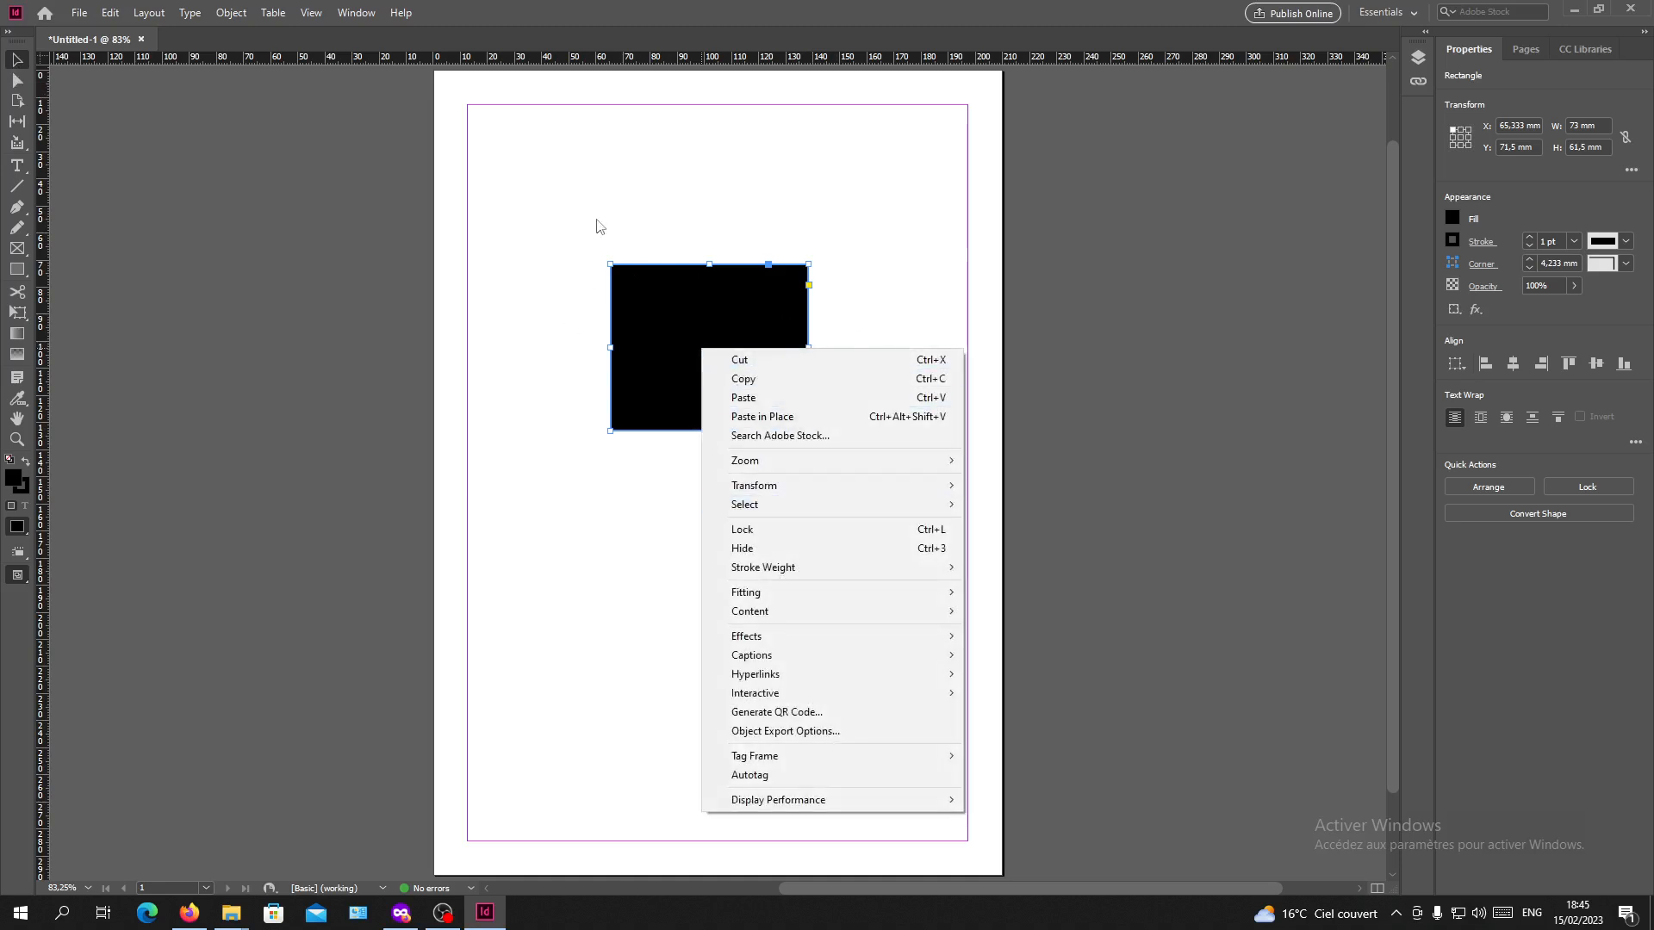
mouse_move(715, 337)
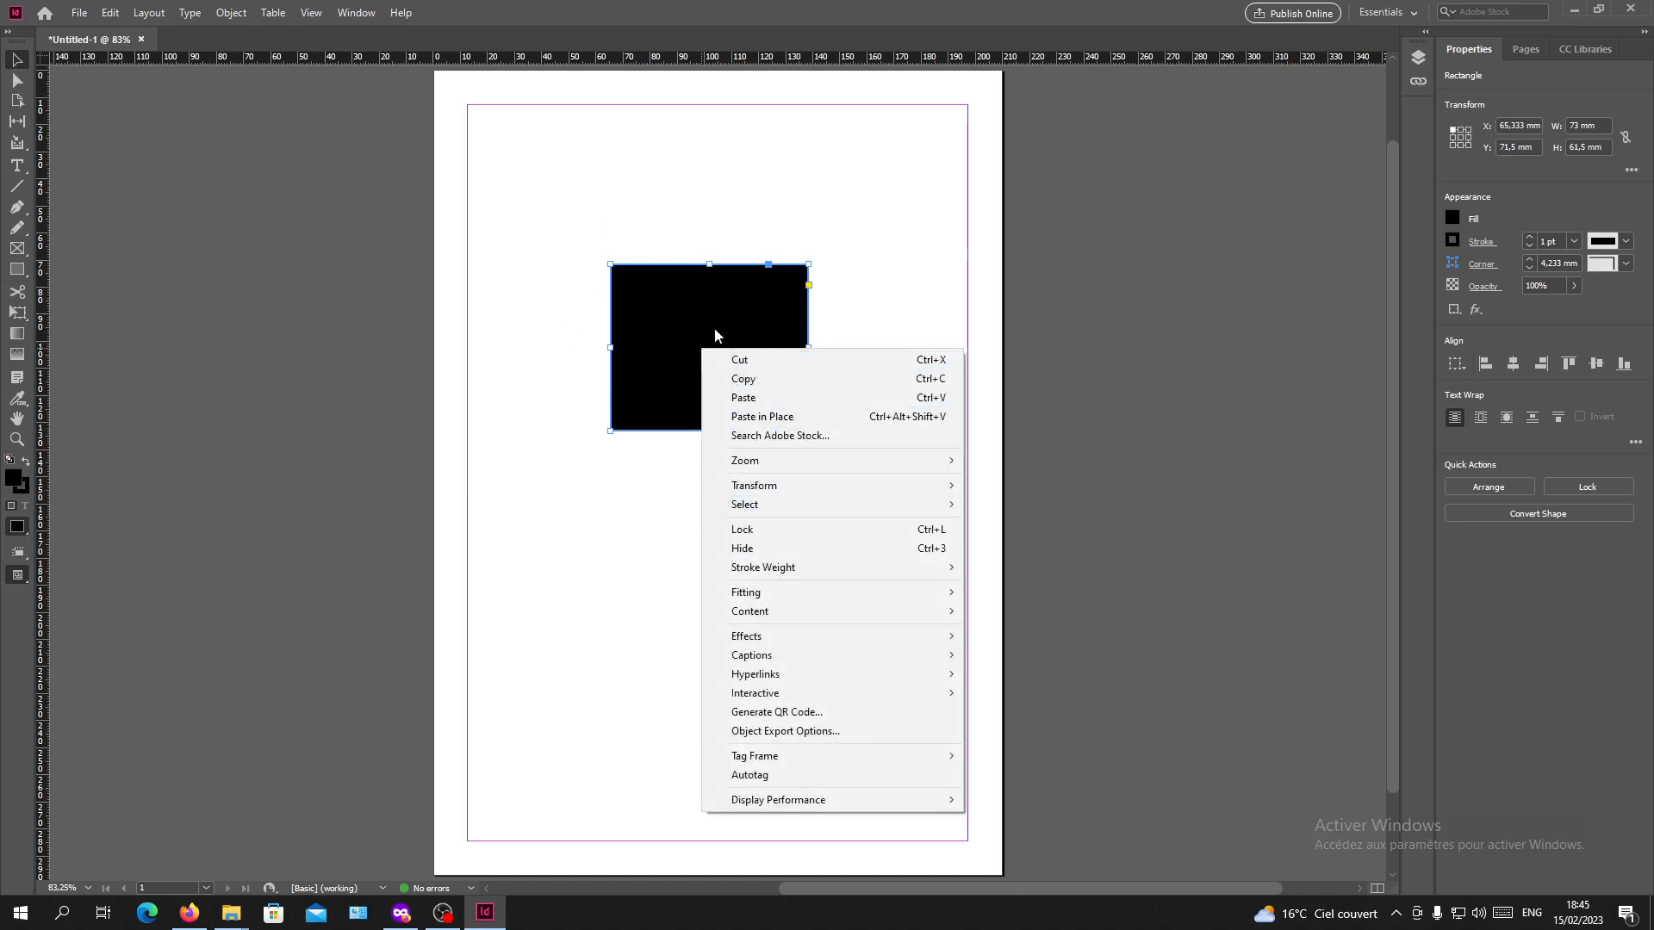
mouse_move(749, 530)
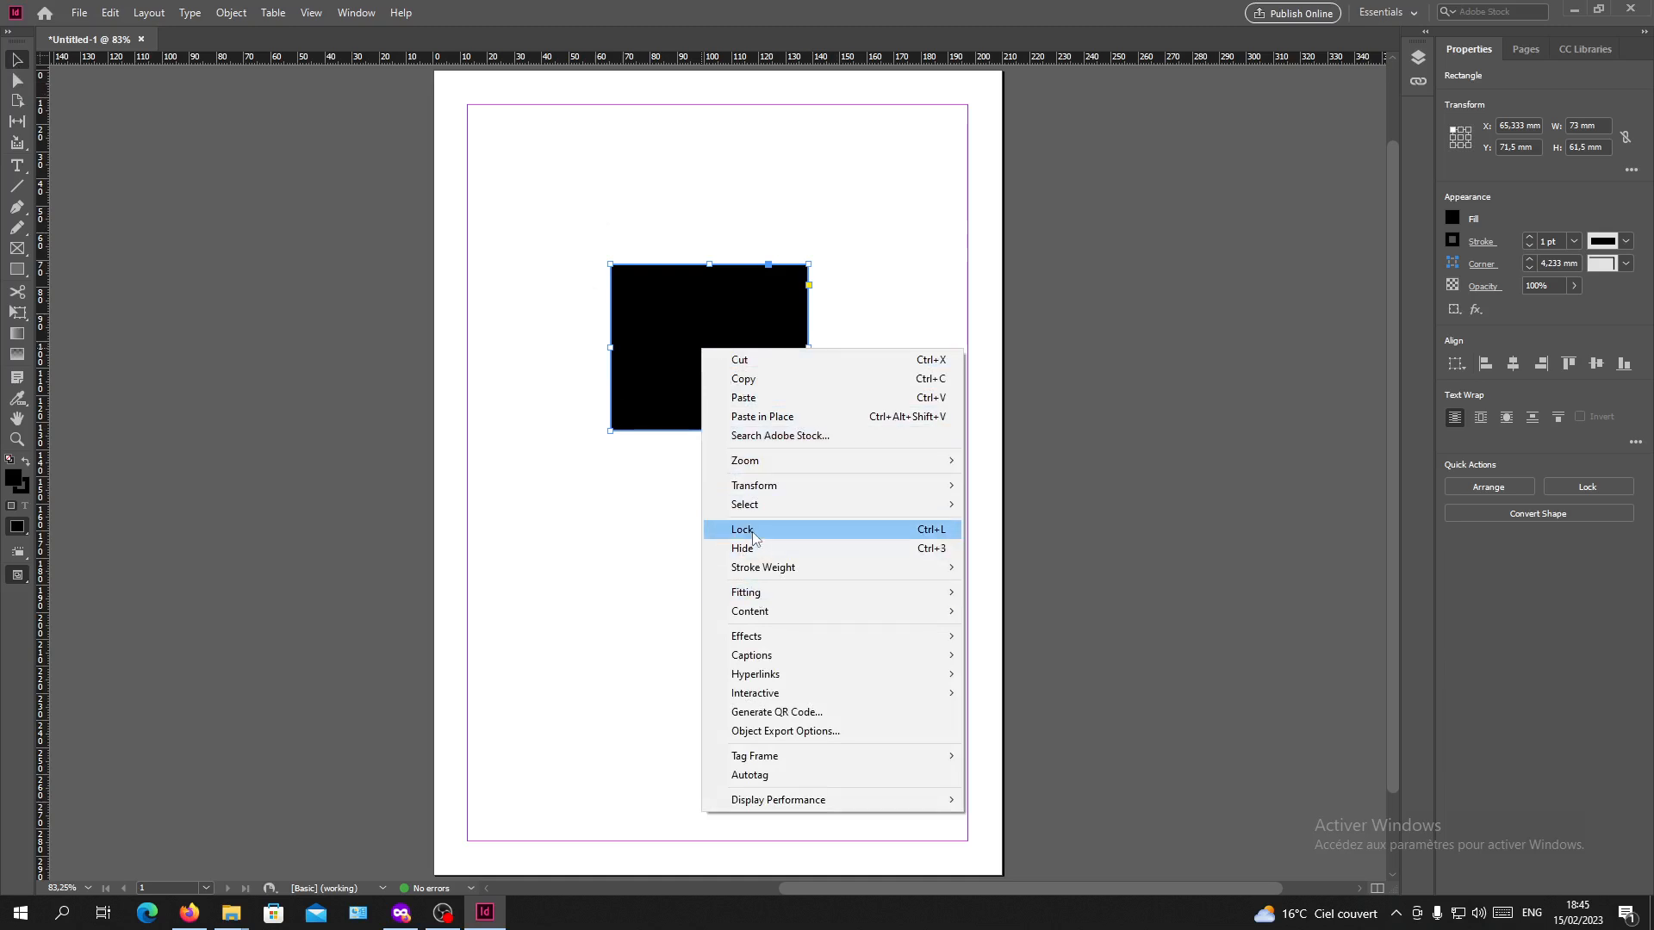
mouse_move(878, 528)
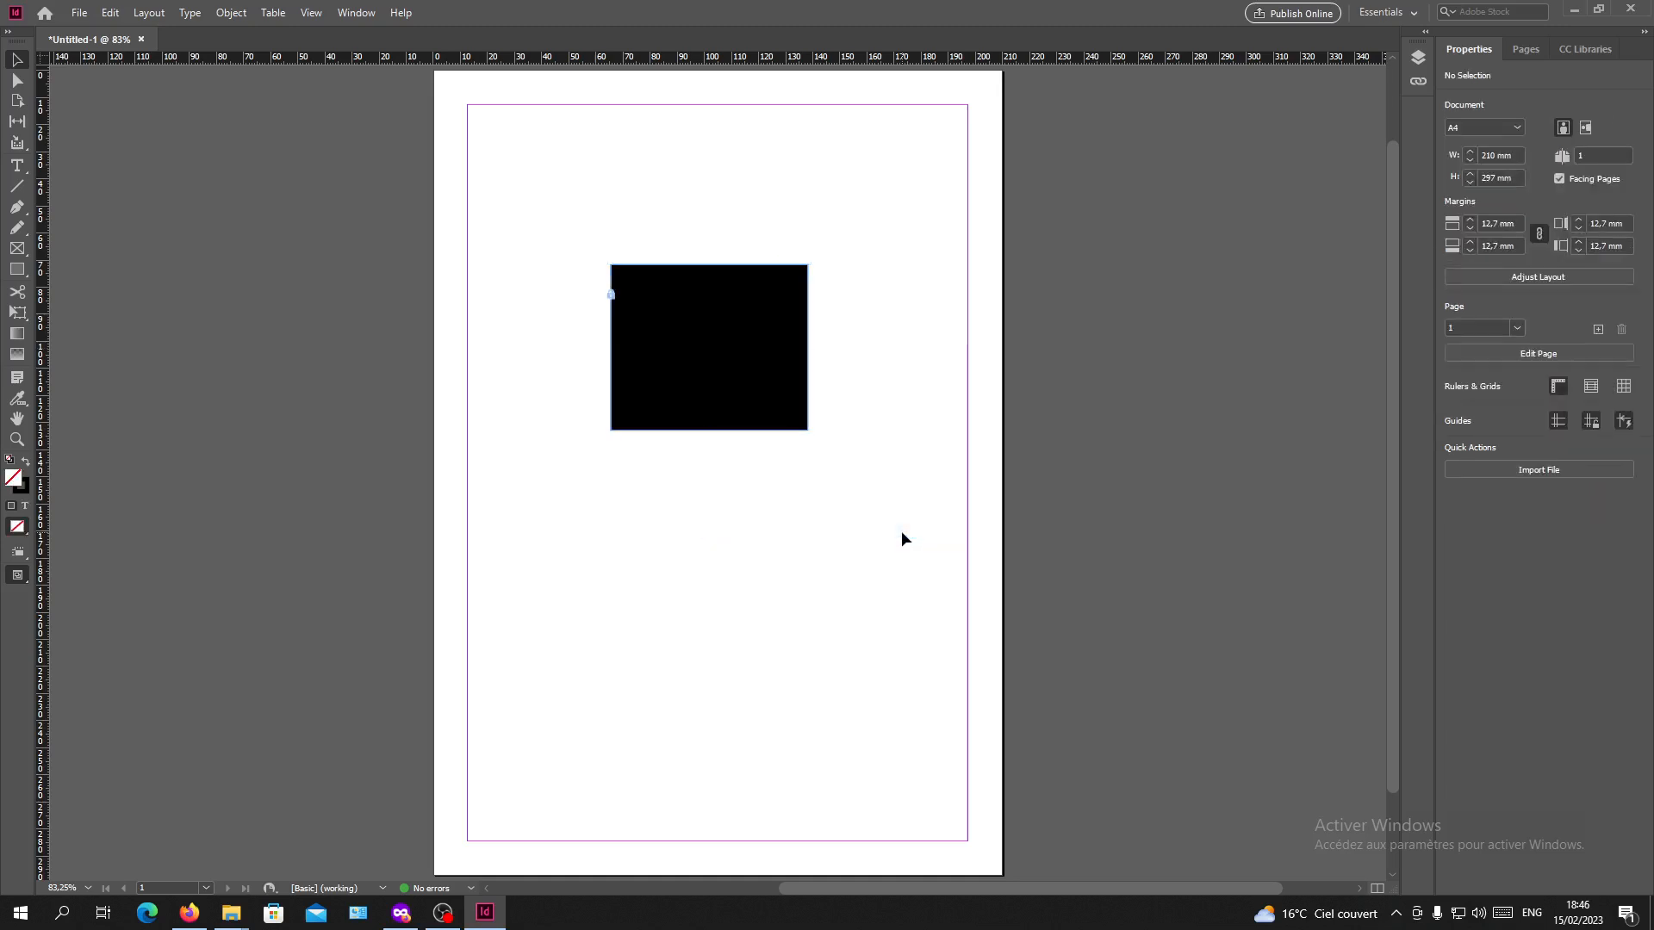
mouse_move(615, 340)
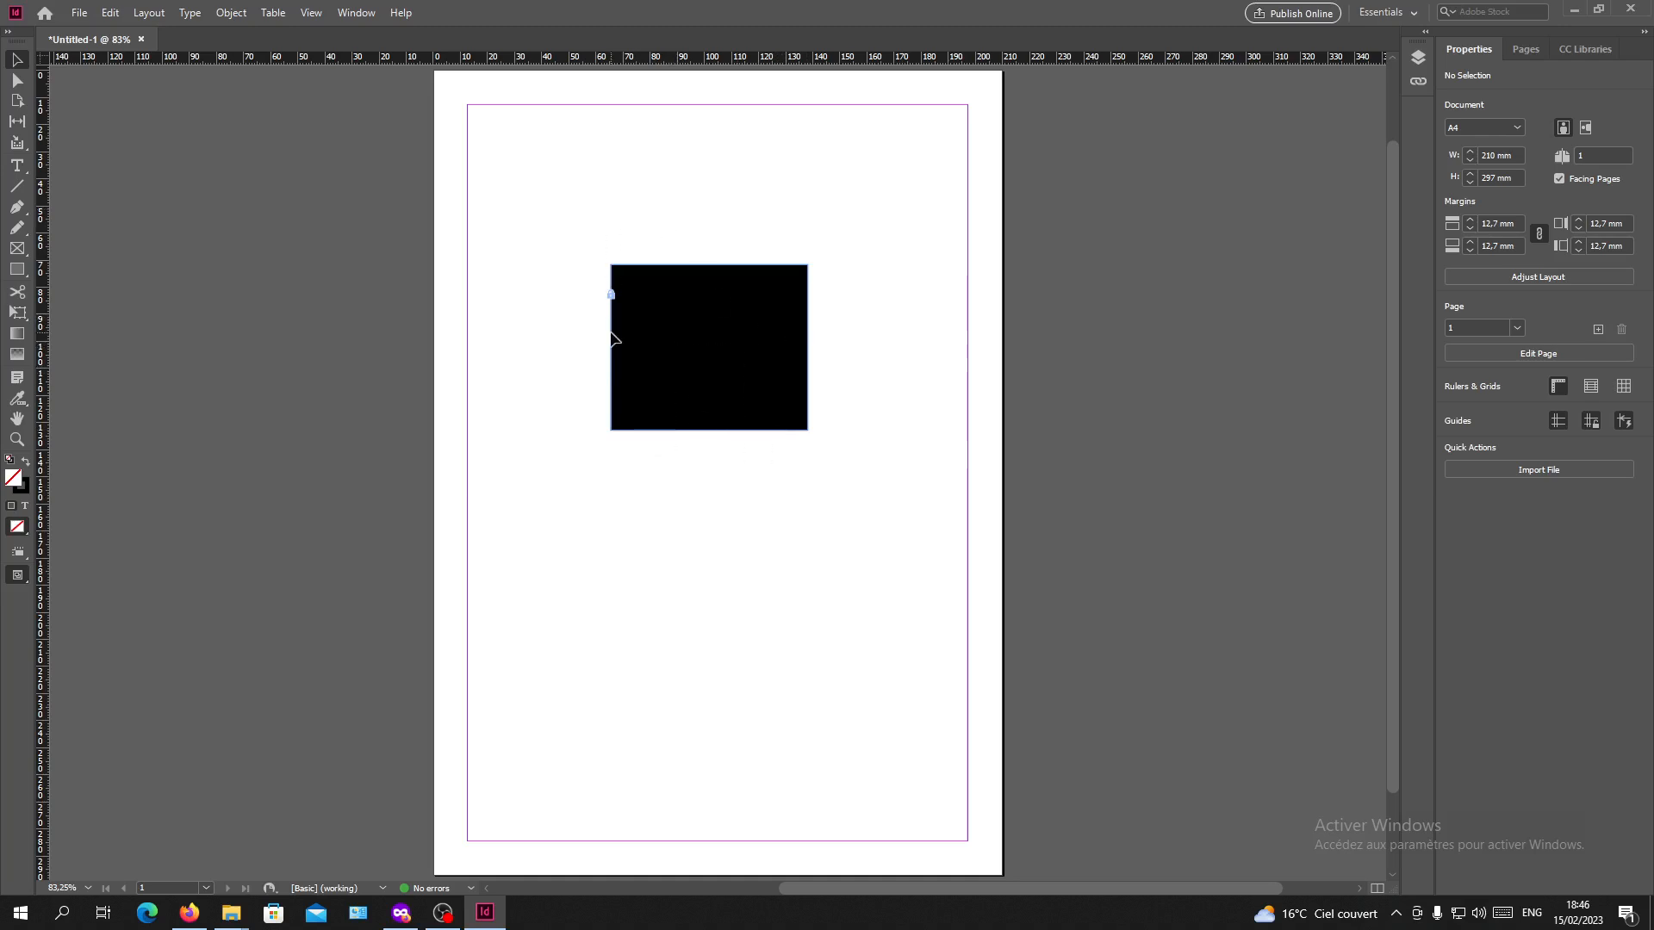
mouse_move(634, 386)
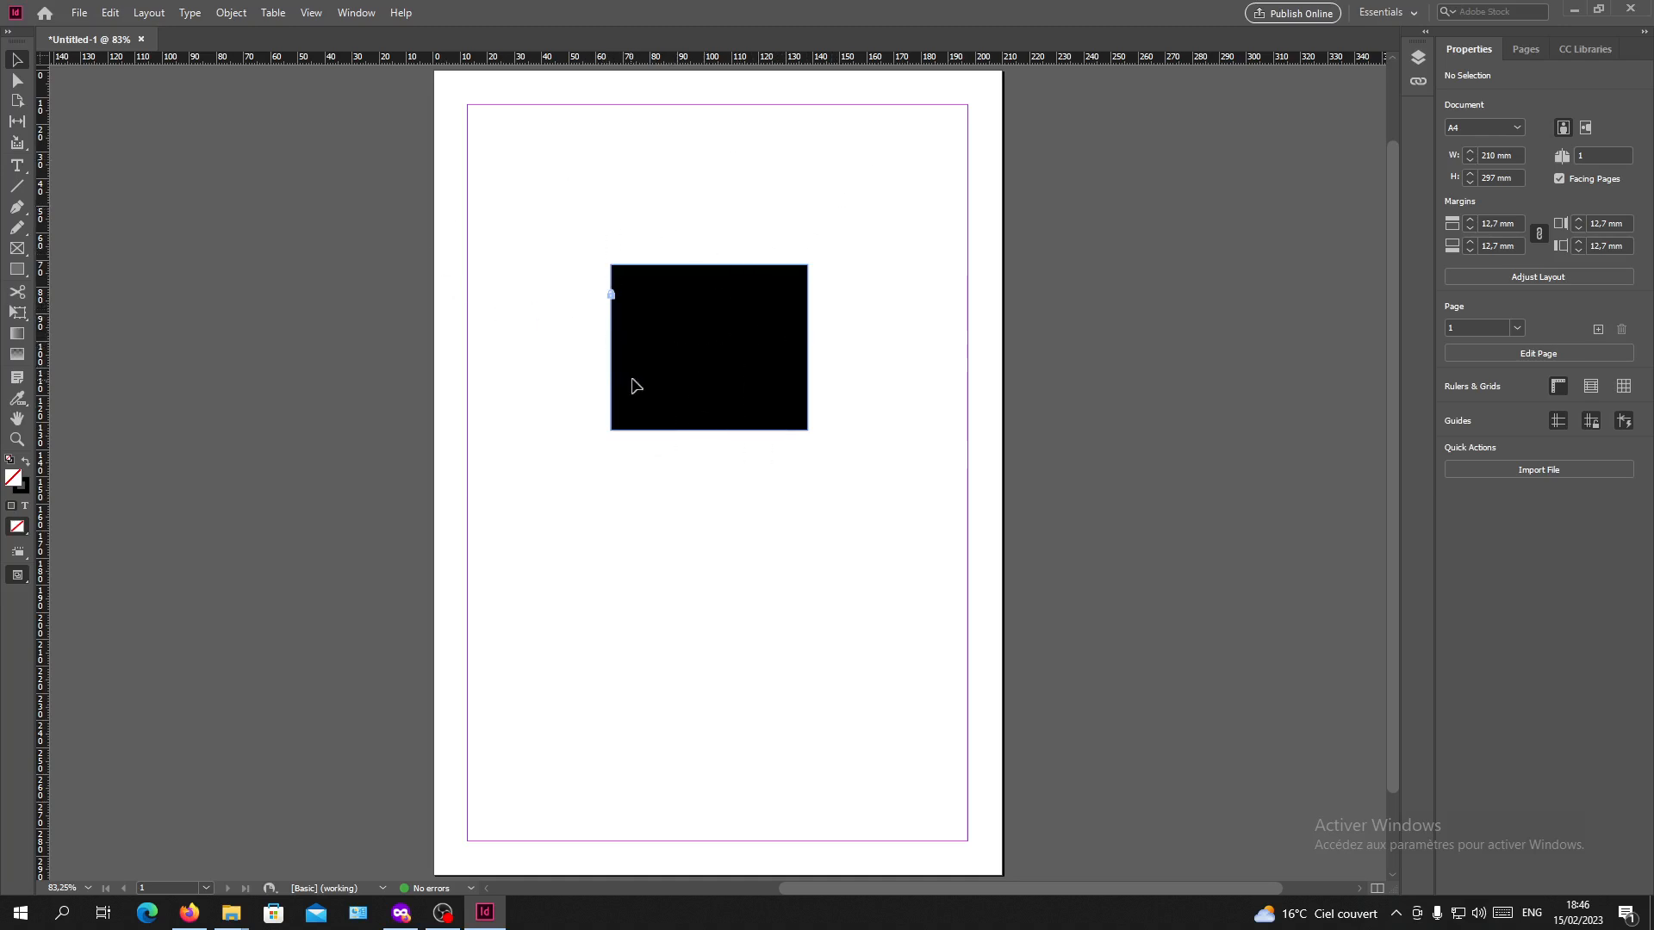
Open and dismiss the page menu, then try selecting the locked rectangle twice.
right_click(636, 385)
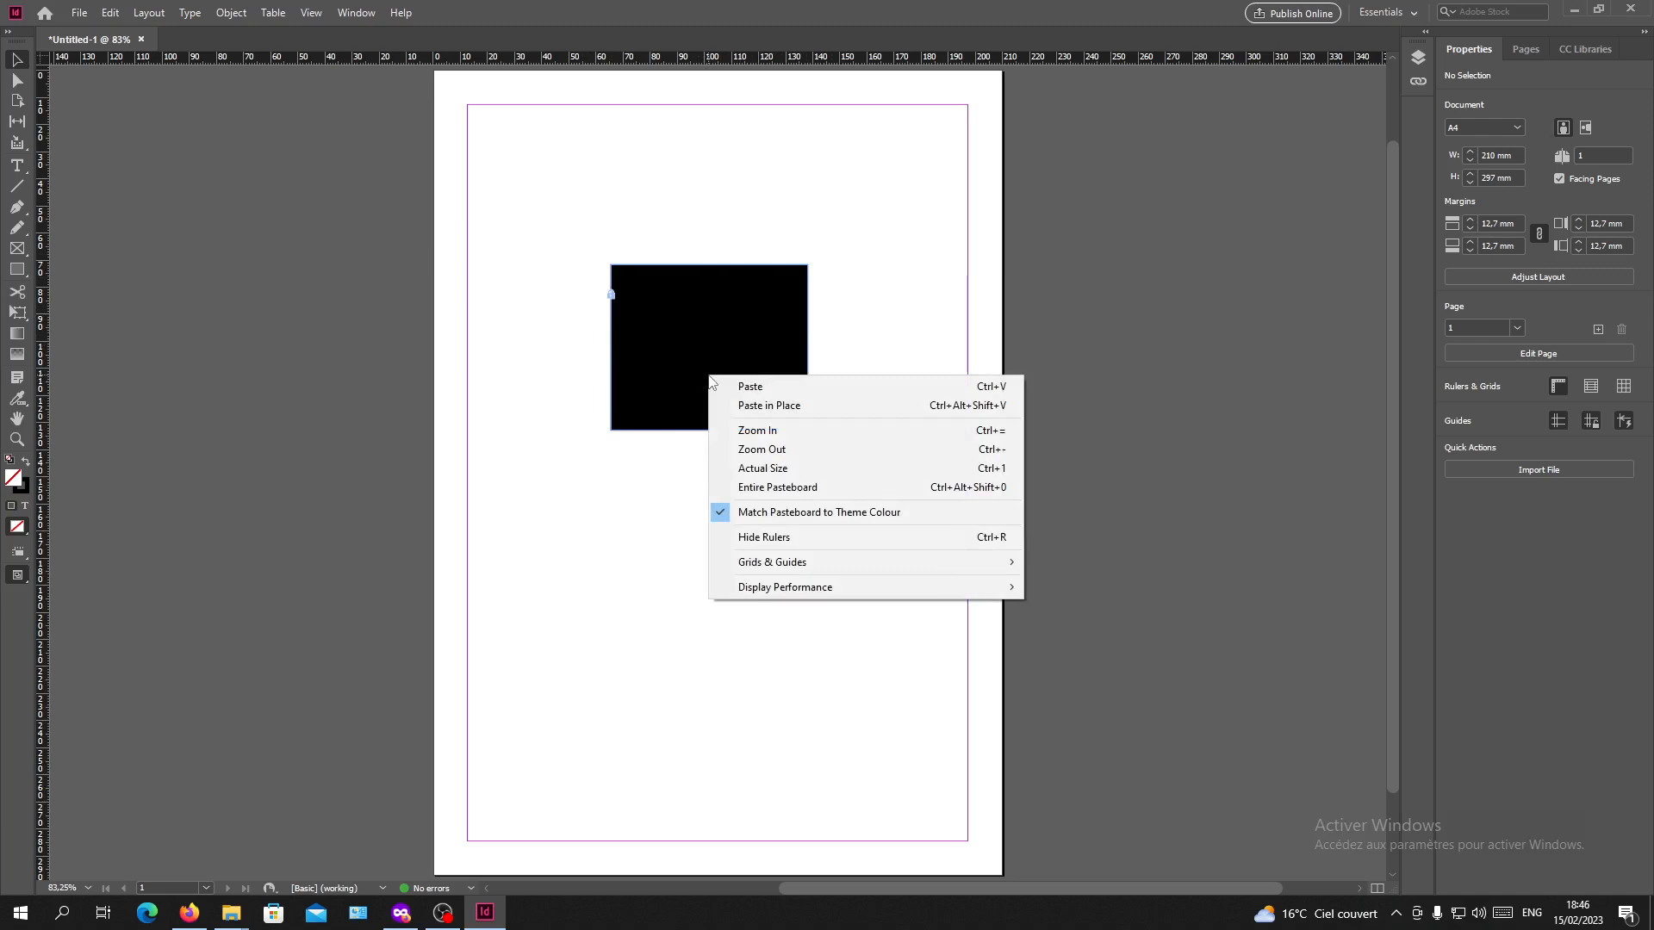
left_click(626, 234)
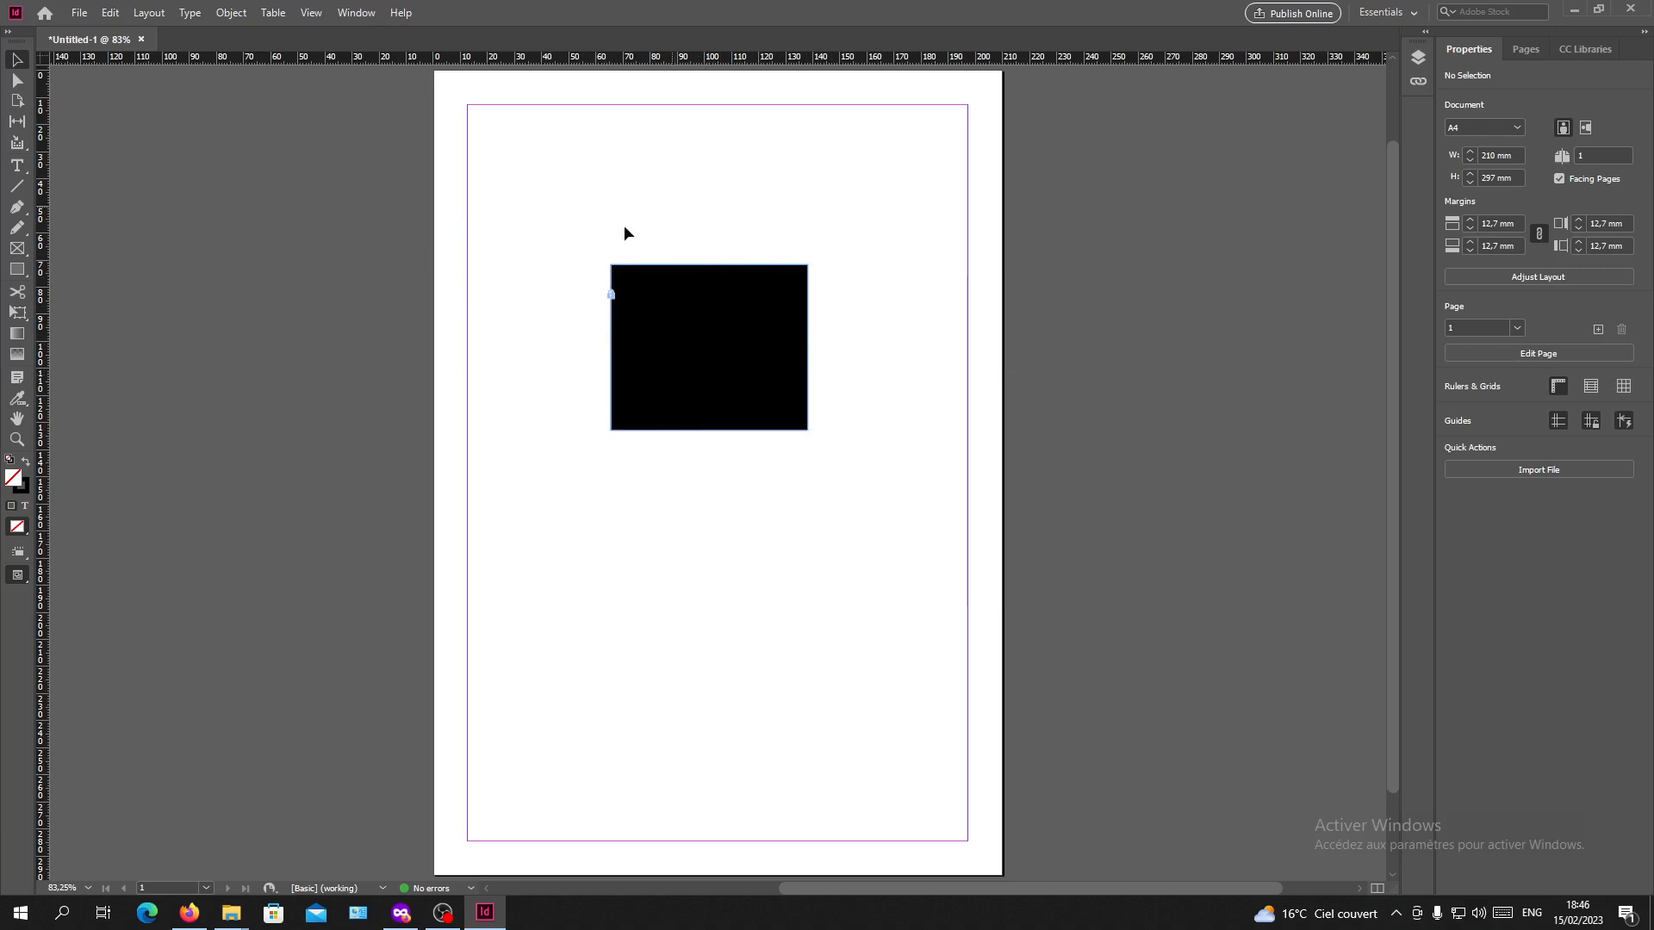
mouse_move(845, 484)
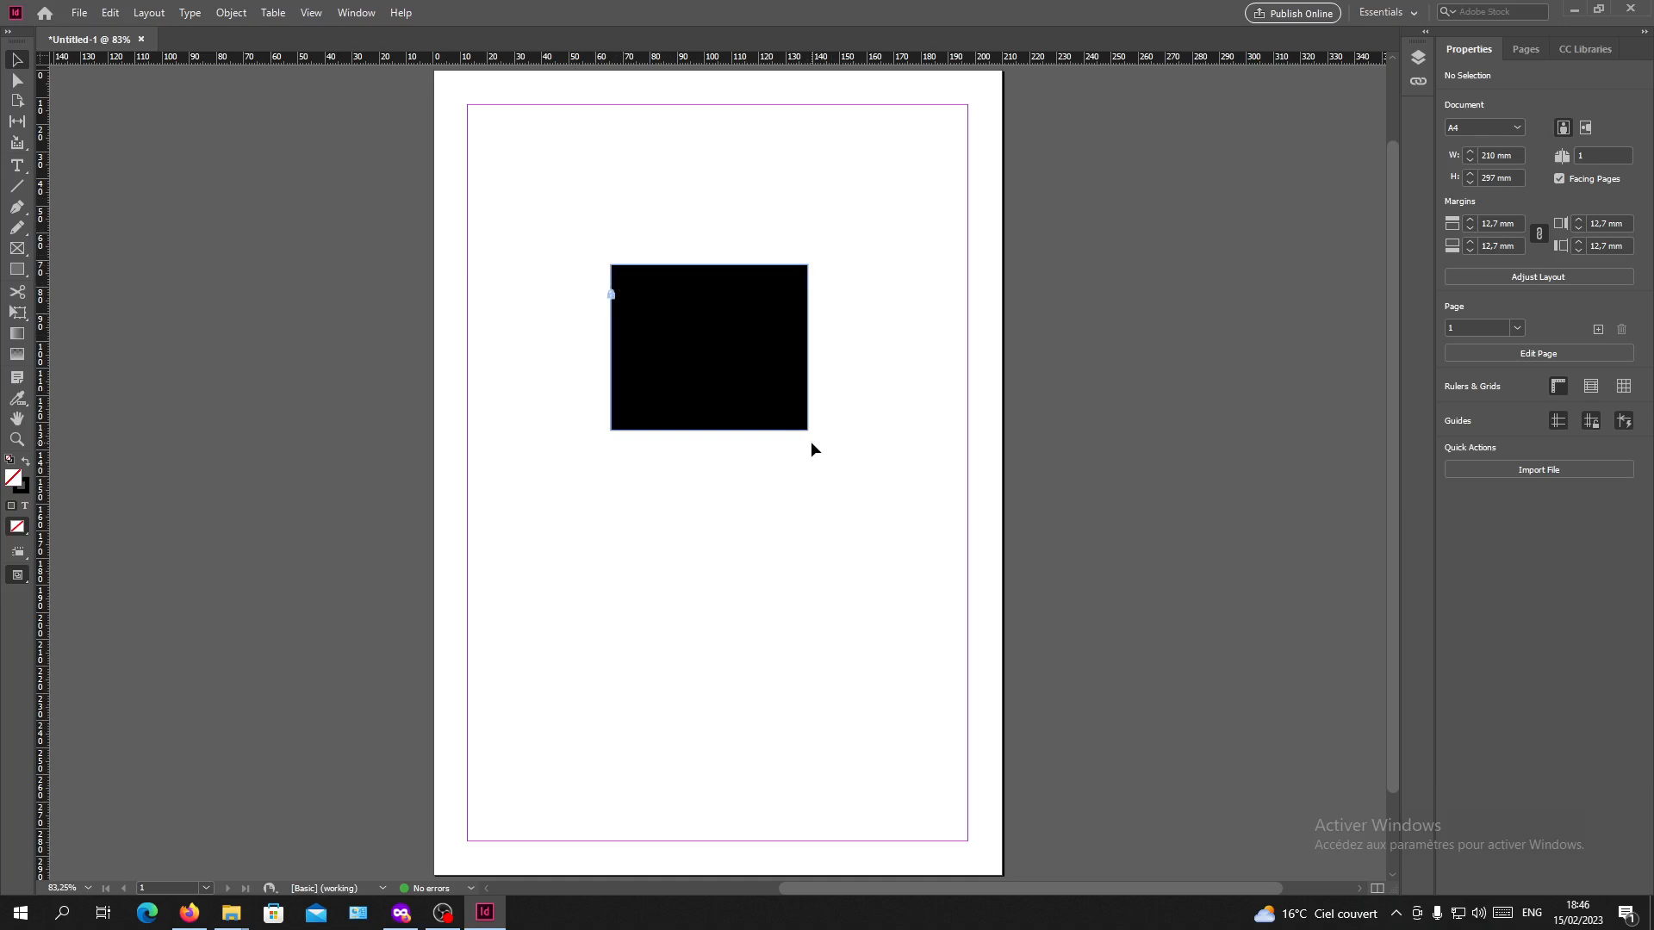
mouse_move(738, 361)
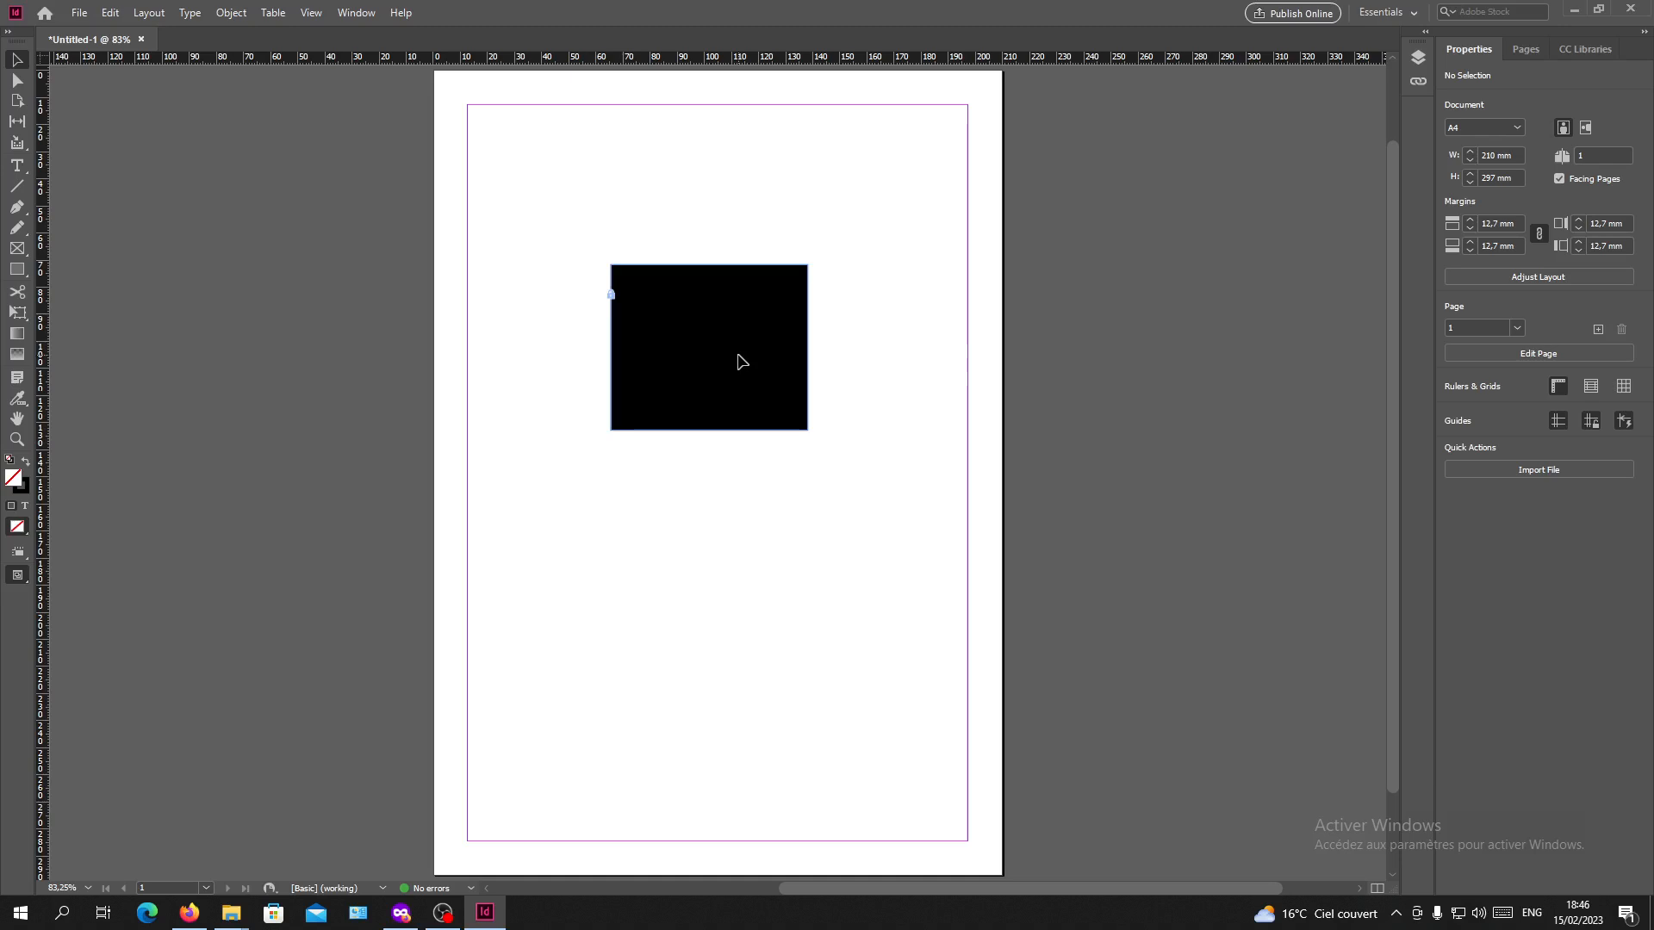
left_click(709, 348)
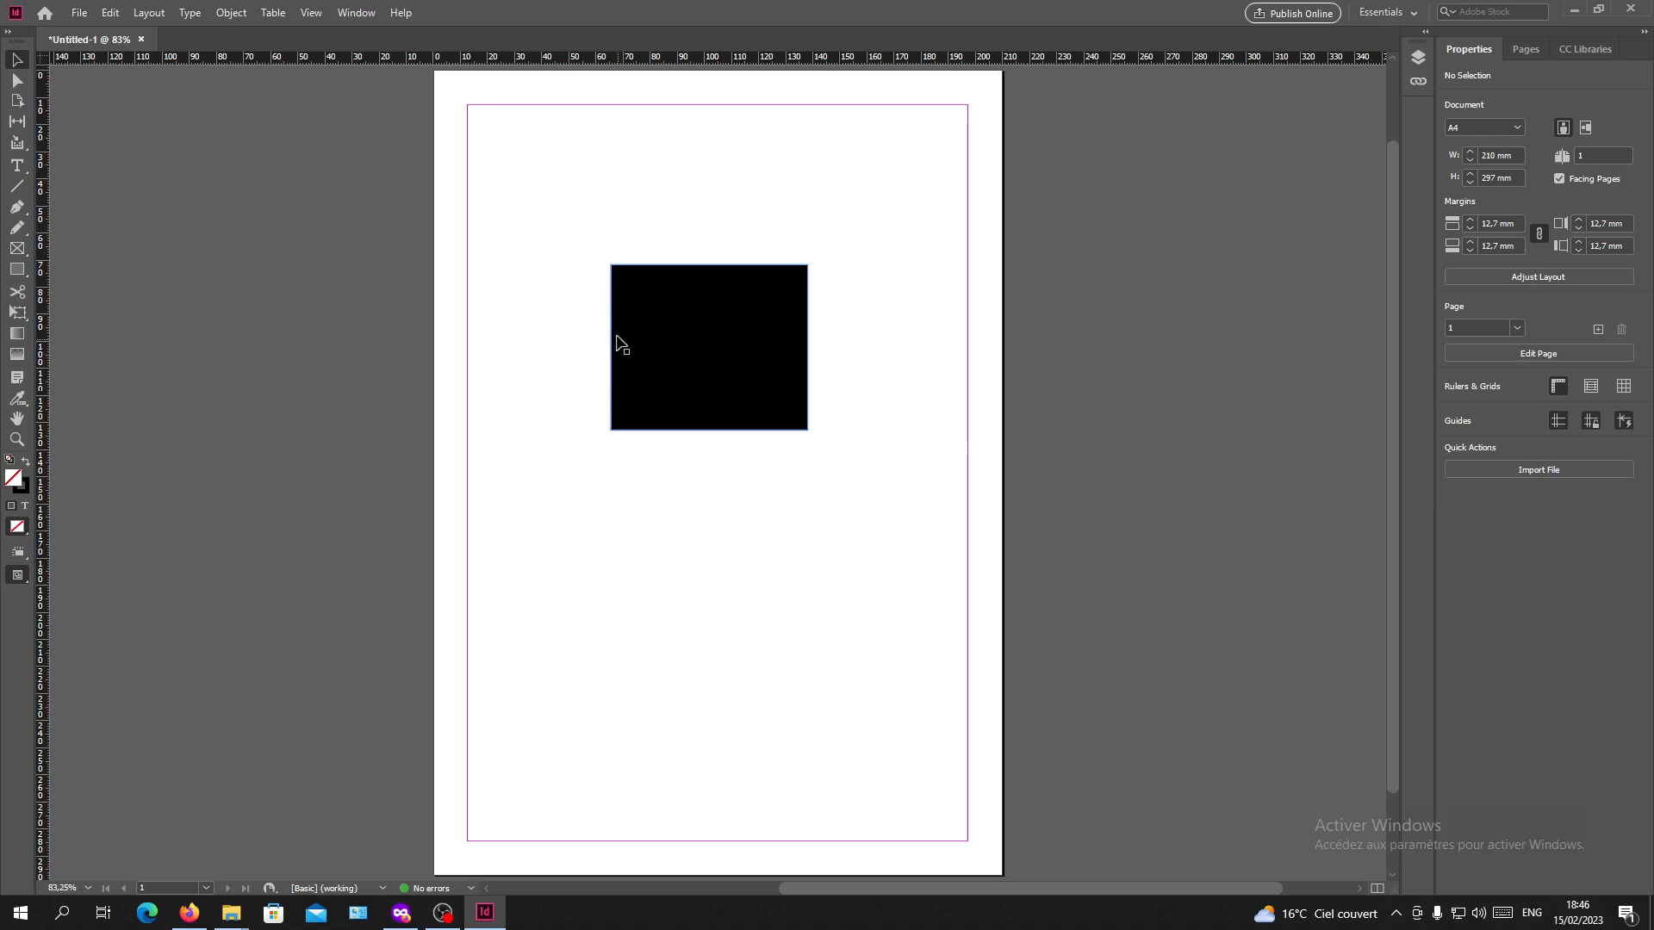
left_click(709, 348)
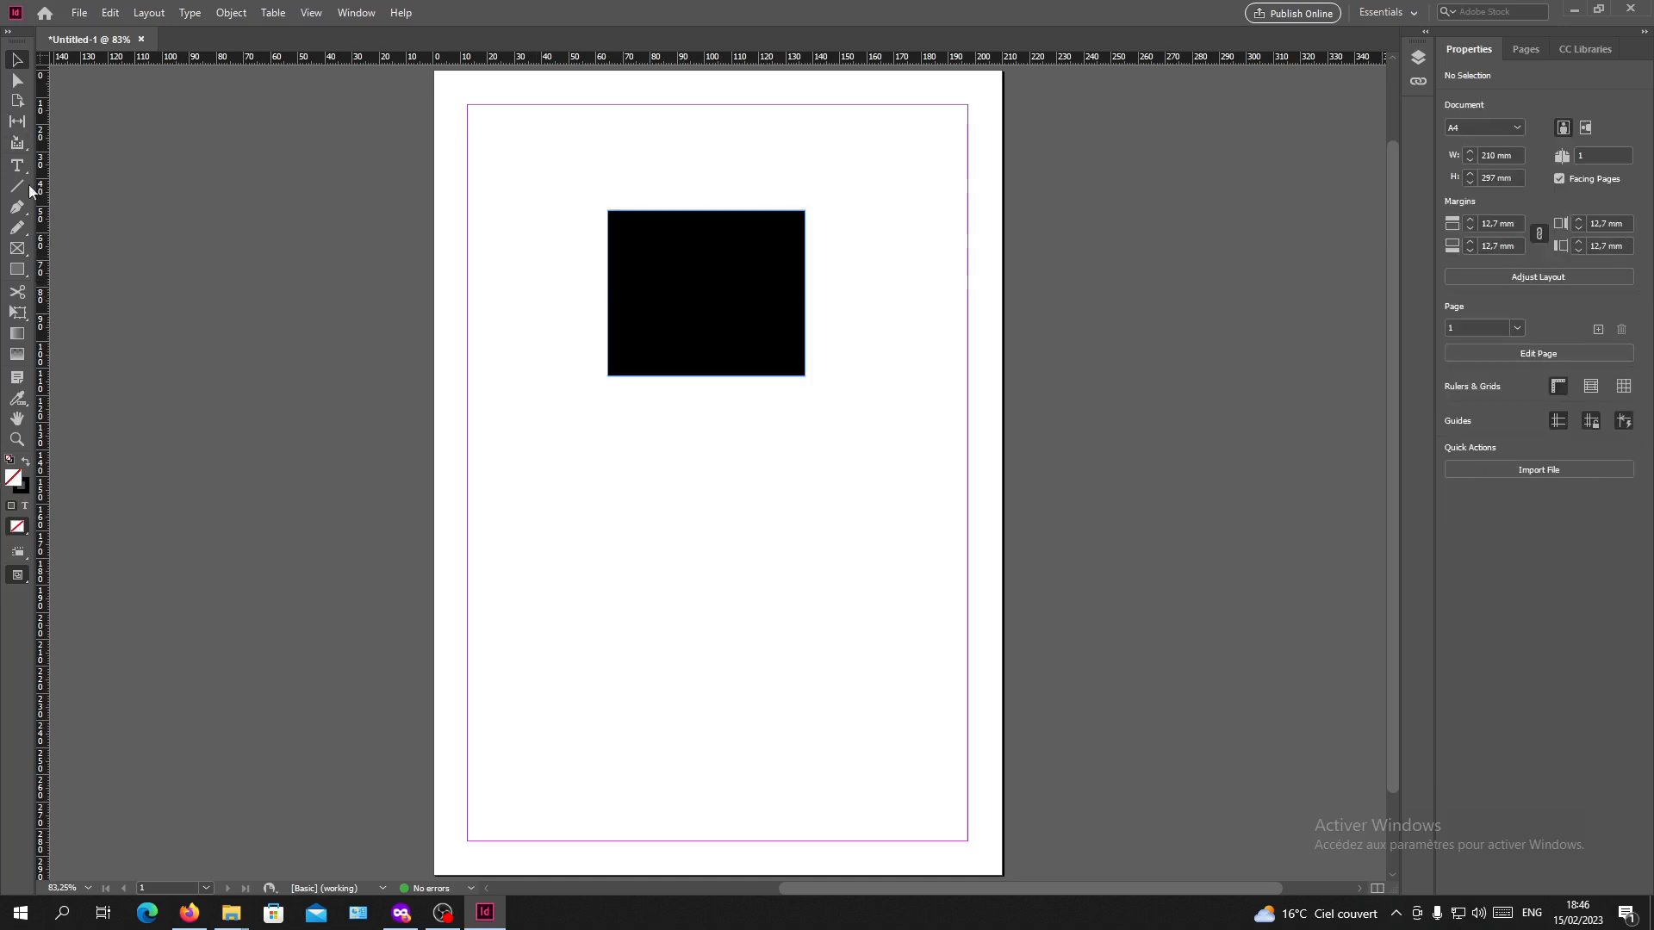
Draw a text frame below the rectangle and type 'hello world' into it.
left_click_drag(567, 459, 742, 574)
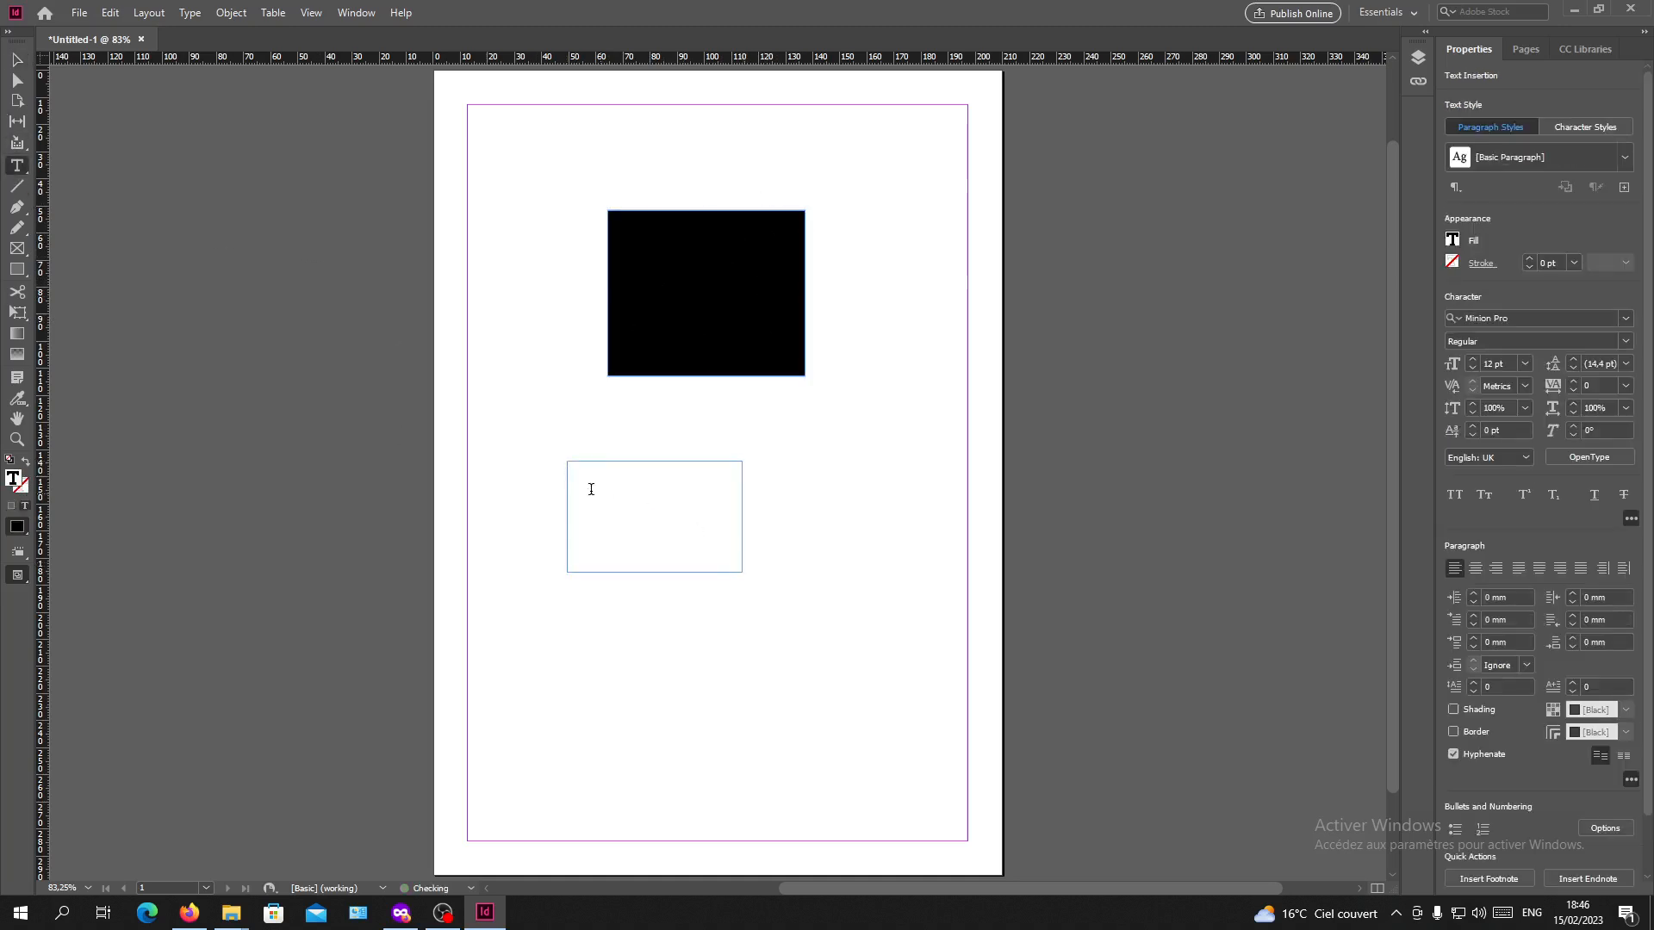
type("hello world")
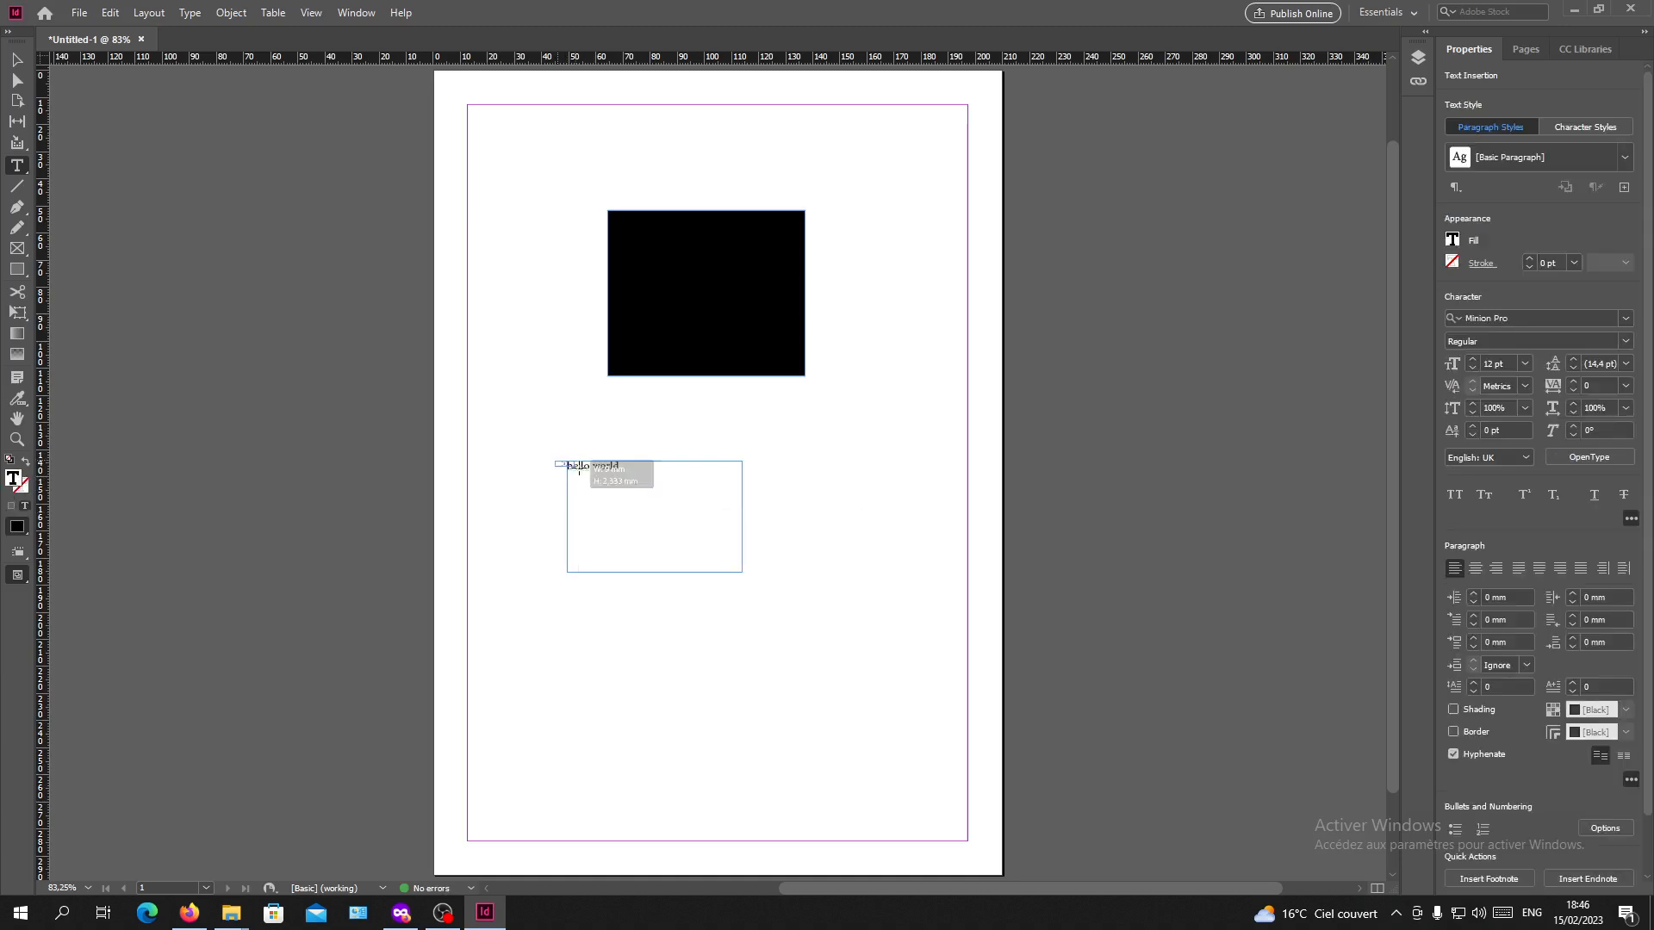
Finish editing the 'hello world' text and deselect its frame.
left_click(15, 60)
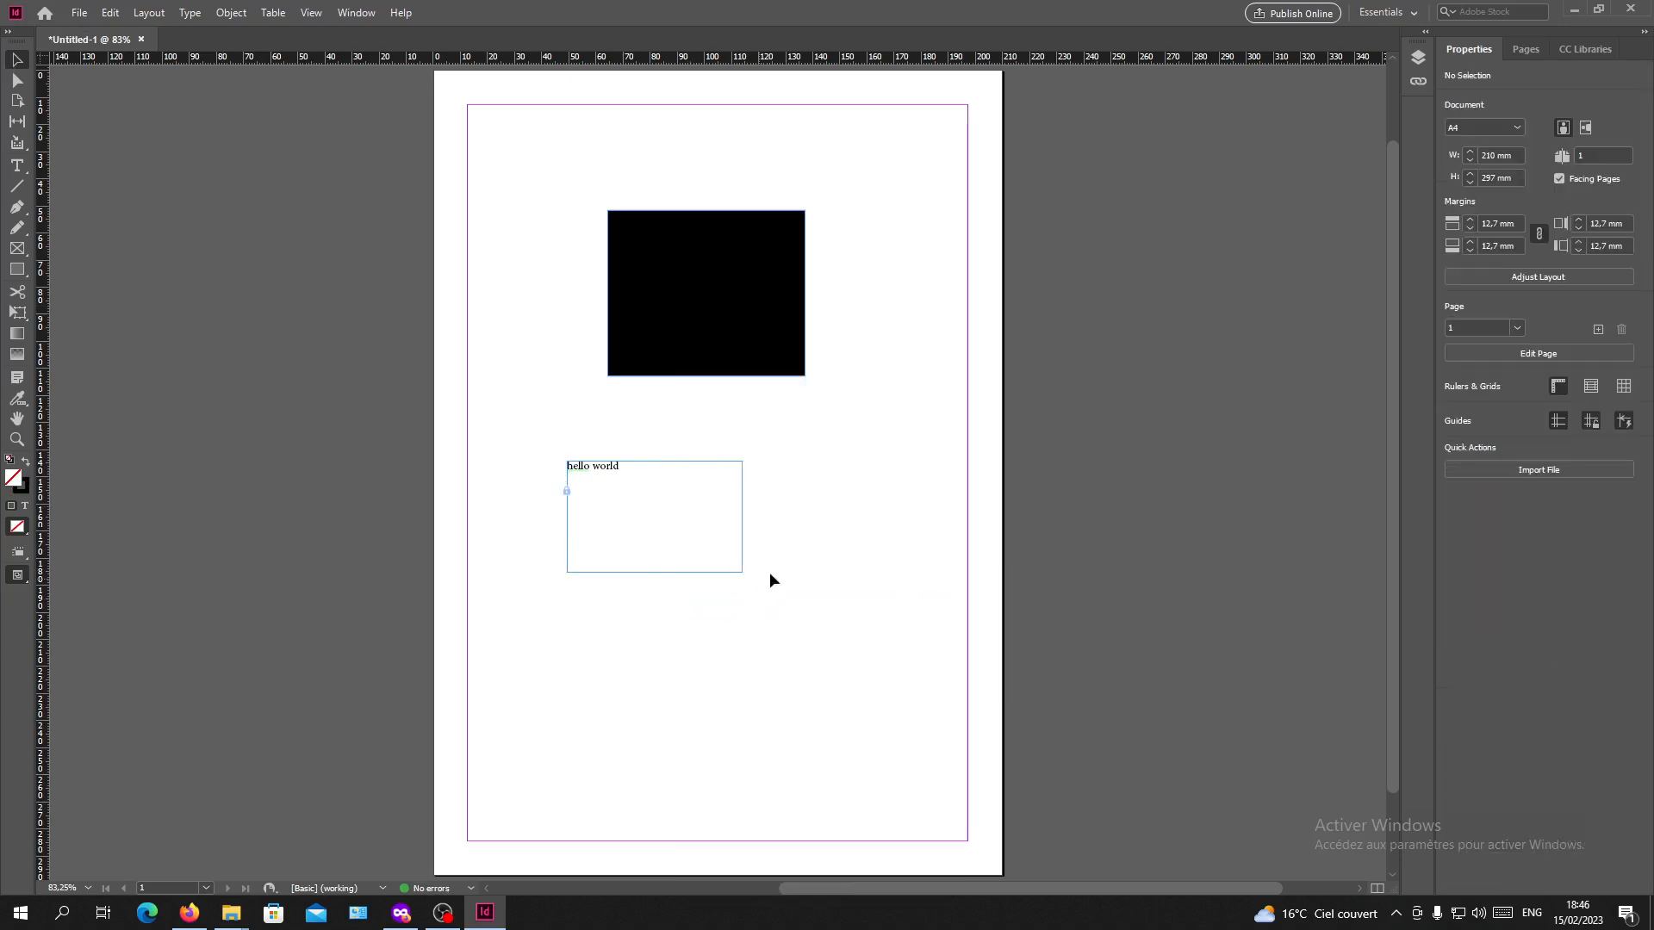
mouse_move(580, 485)
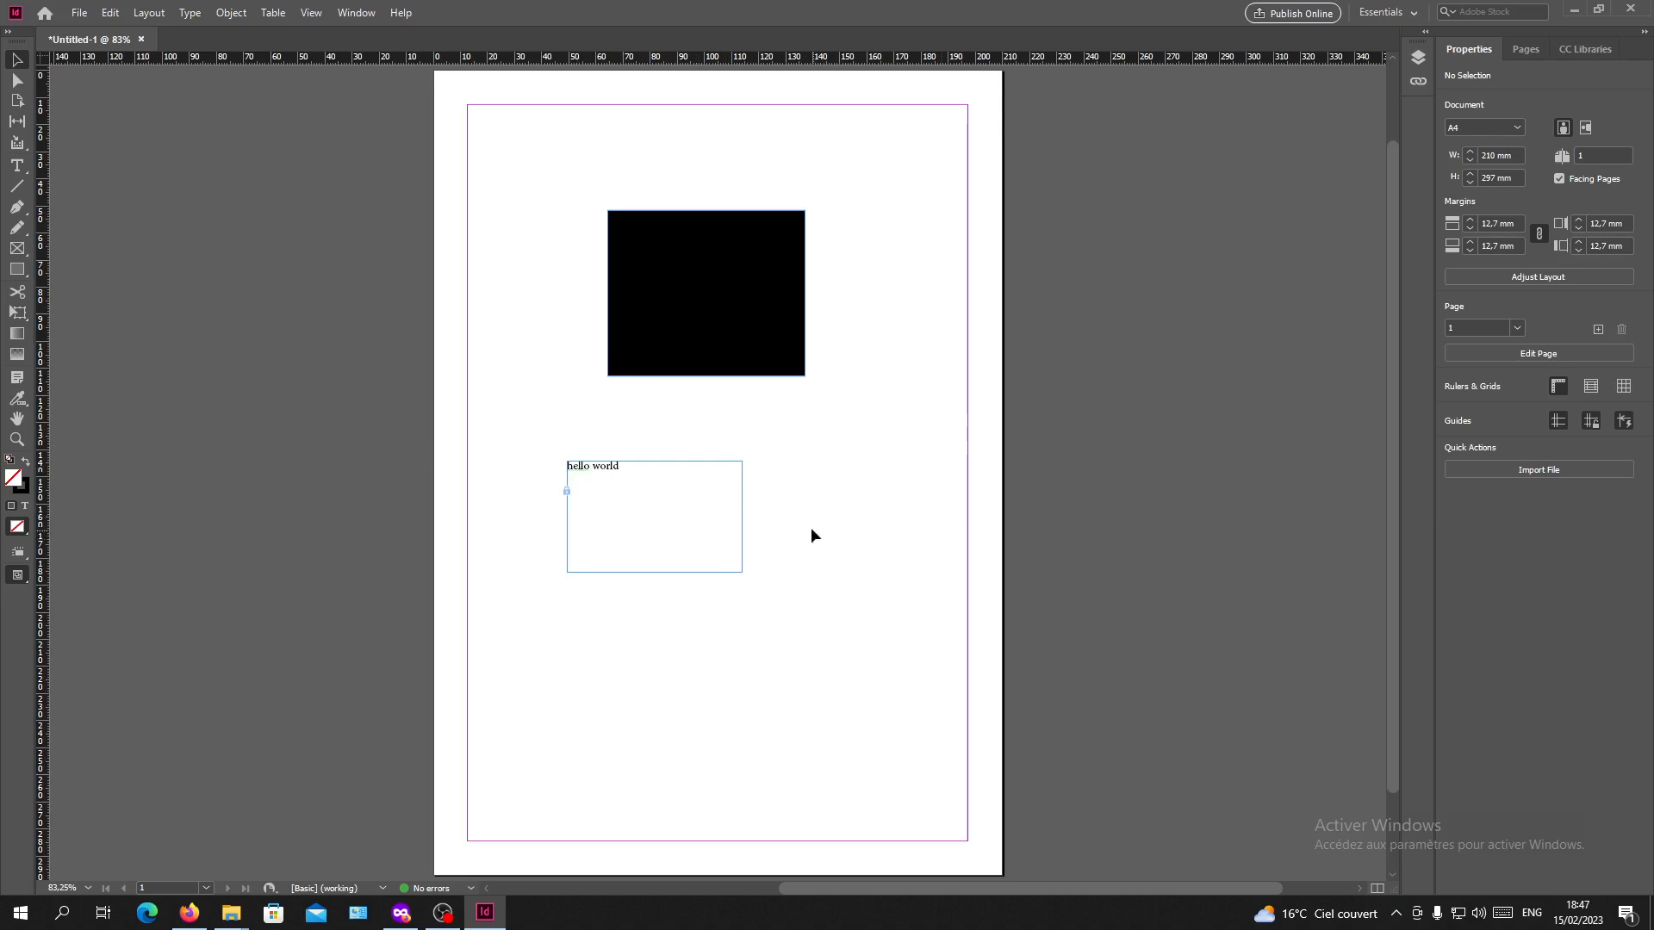
mouse_move(615, 476)
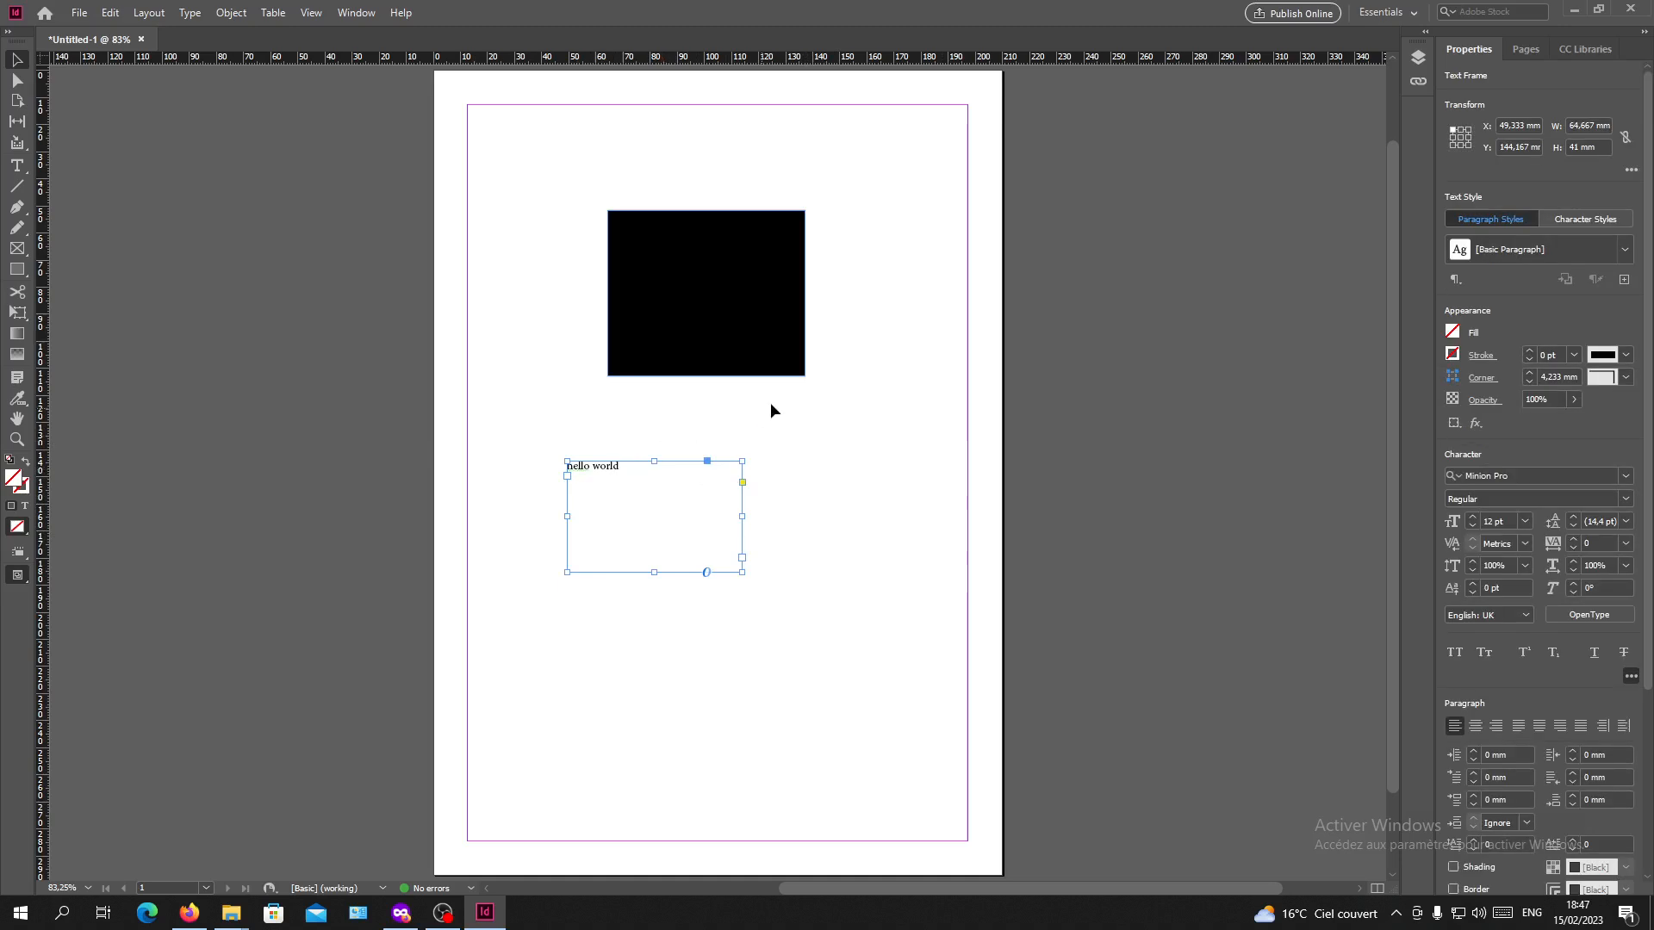
left_click(743, 436)
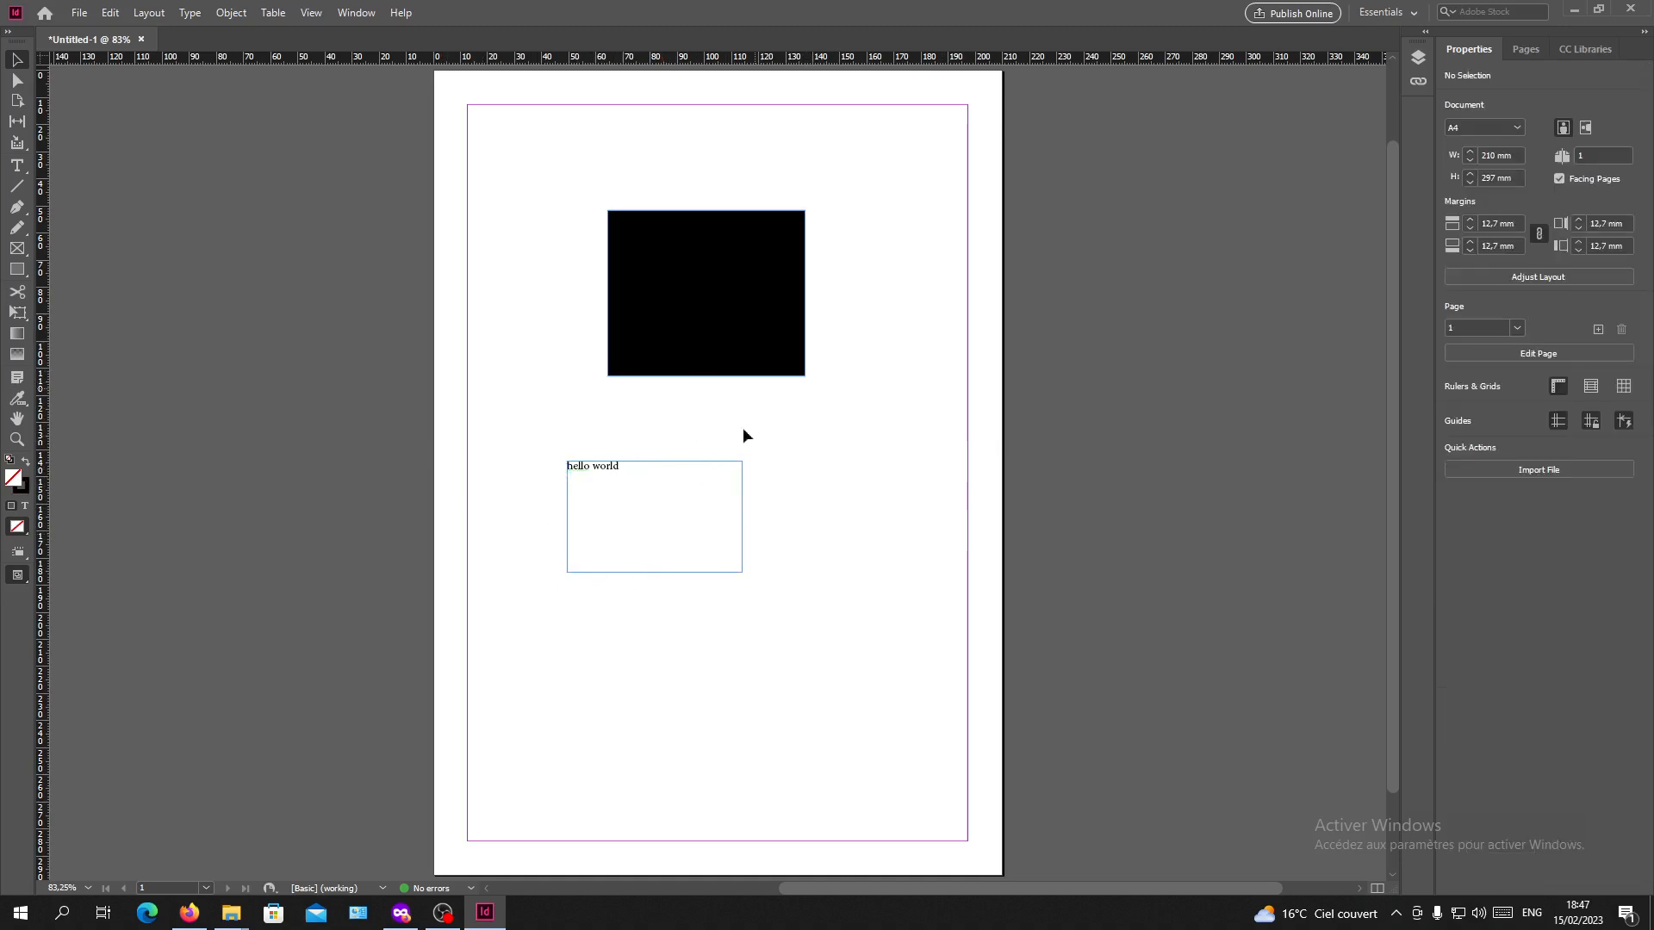
mouse_move(863, 306)
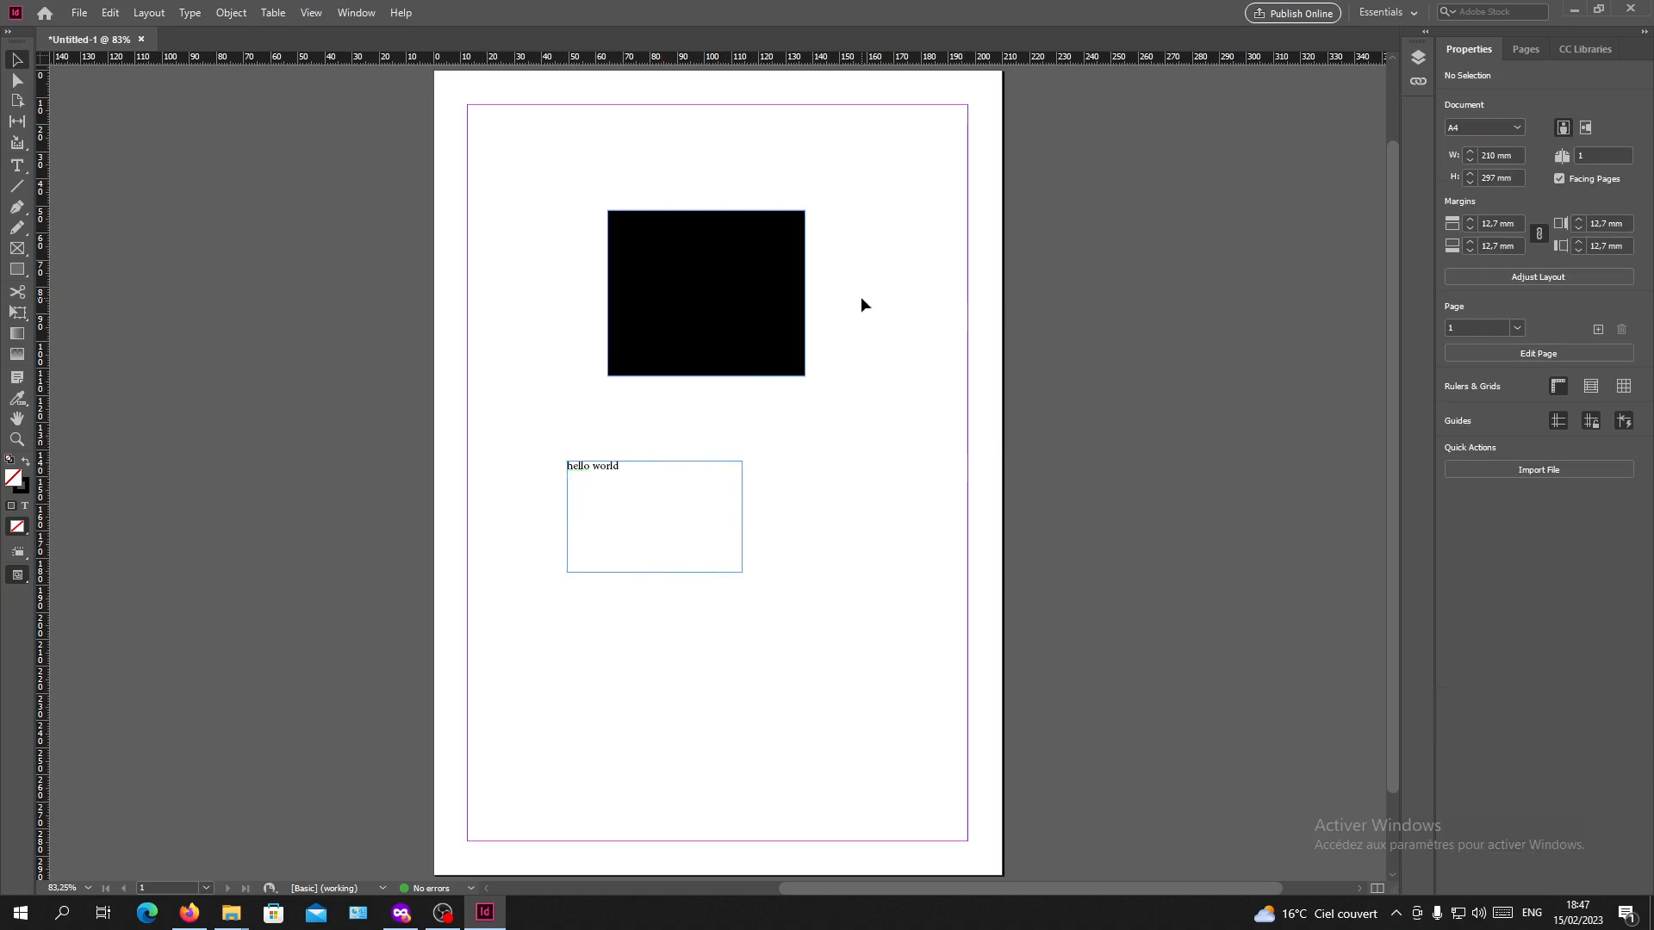
mouse_move(887, 352)
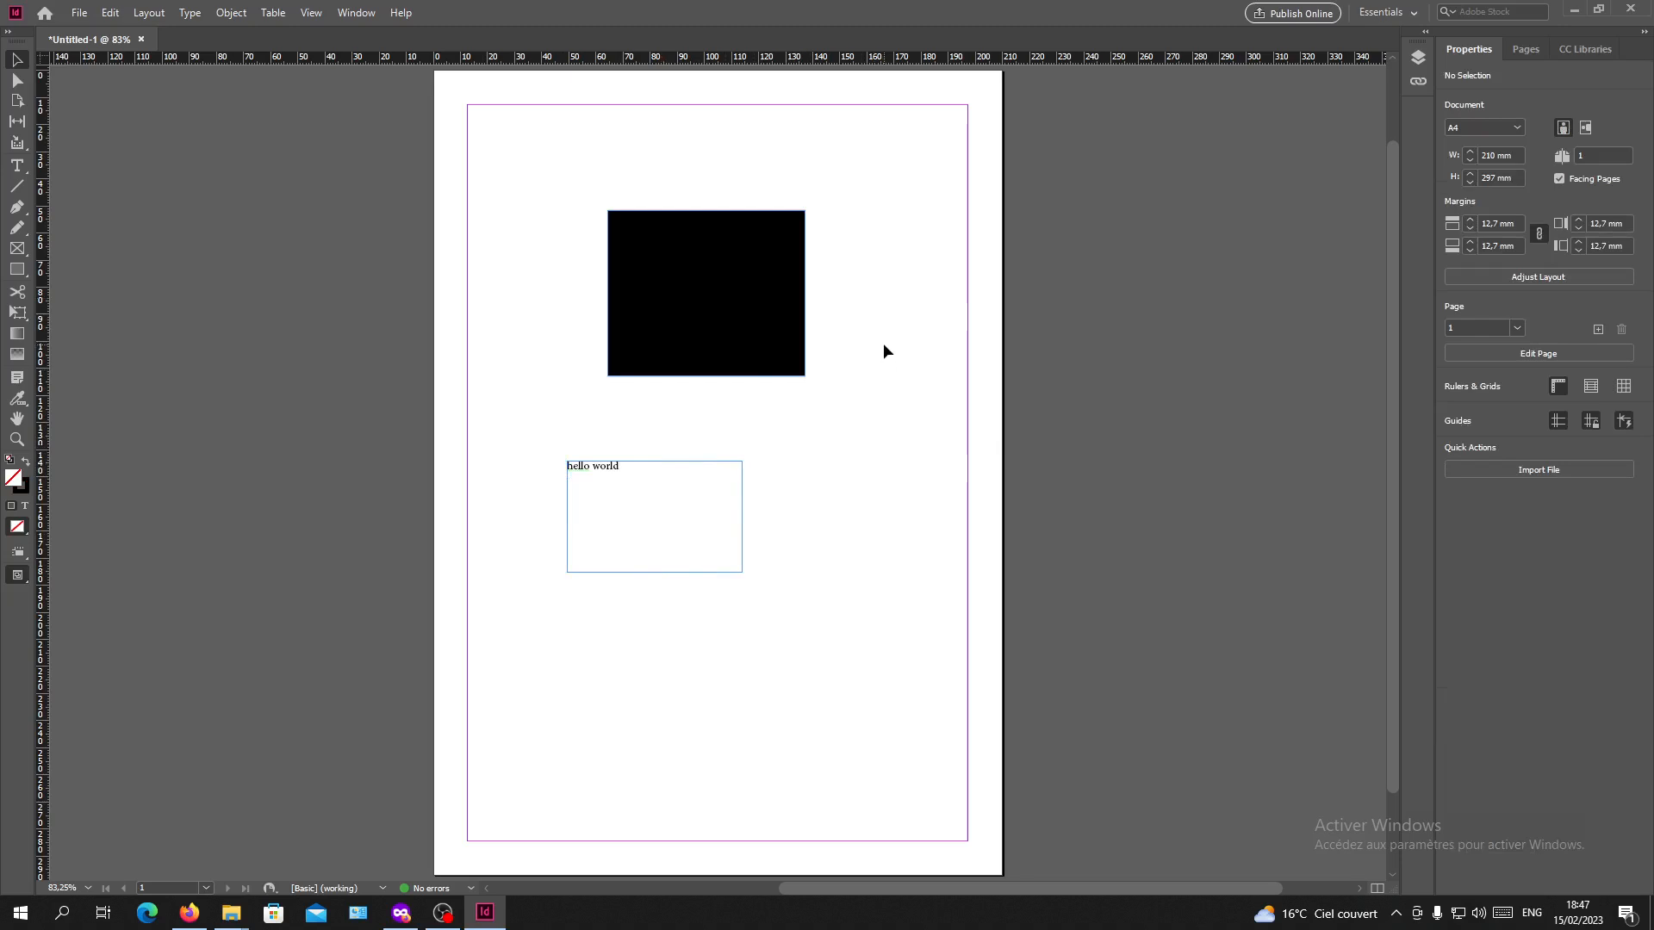